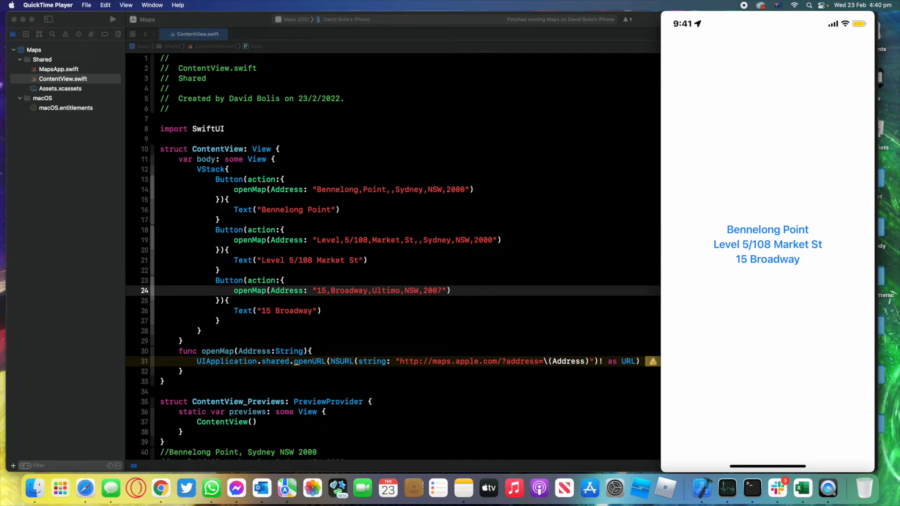
mouse_move(319, 310)
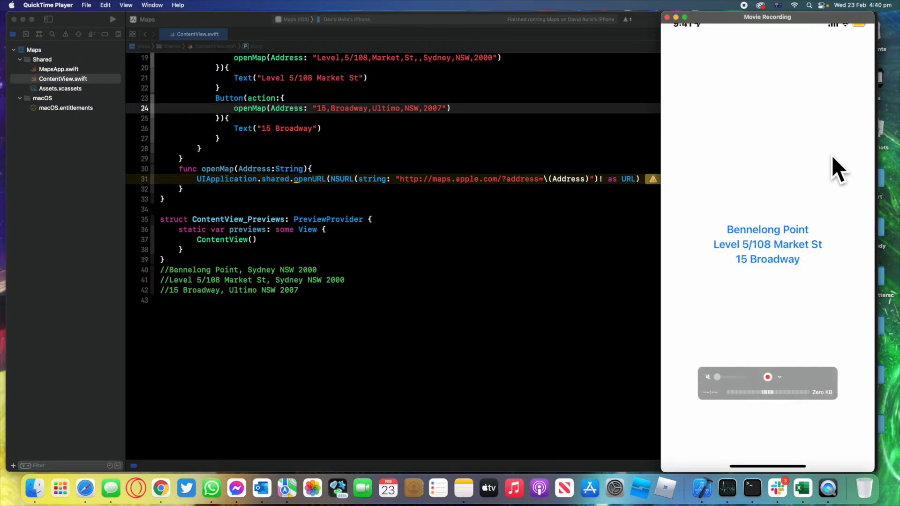
Step: Tap the Bennelong Point address on the mirrored iPhone so Apple Maps opens there
left_click(768, 244)
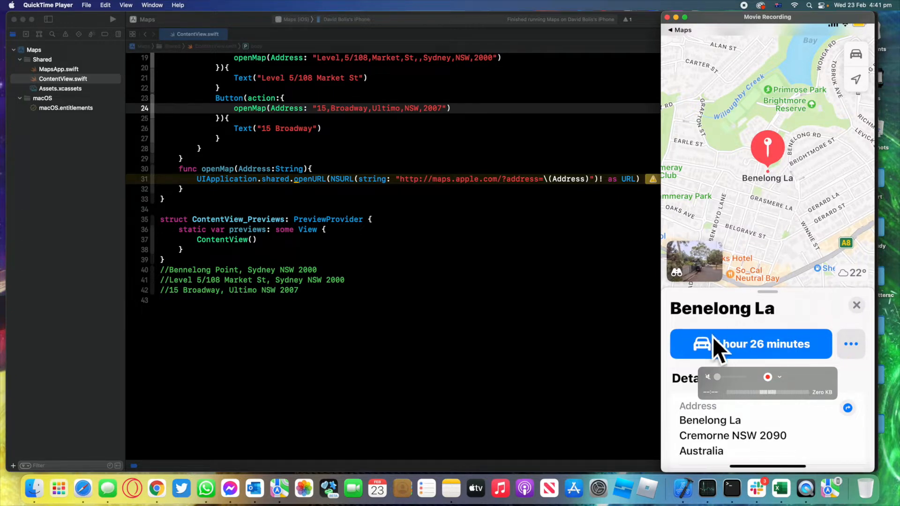
mouse_move(741, 350)
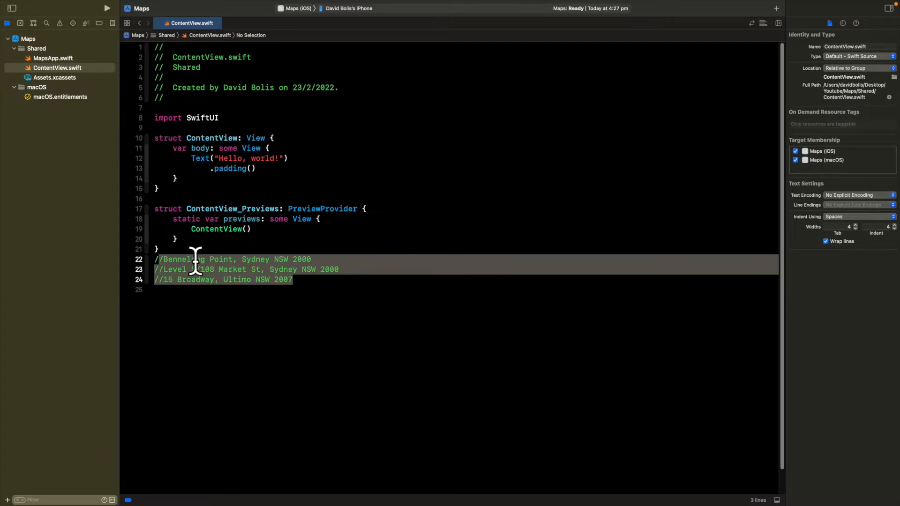
left_click(164, 259)
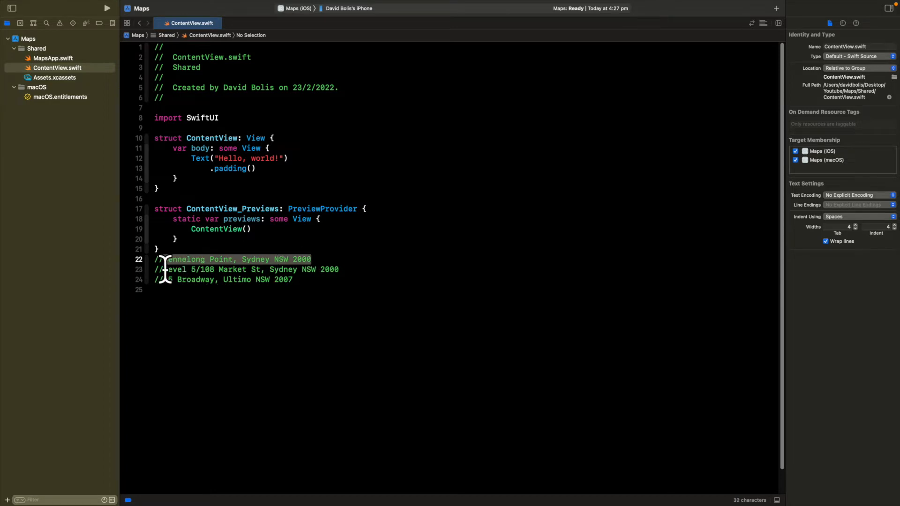
left_click(293, 279)
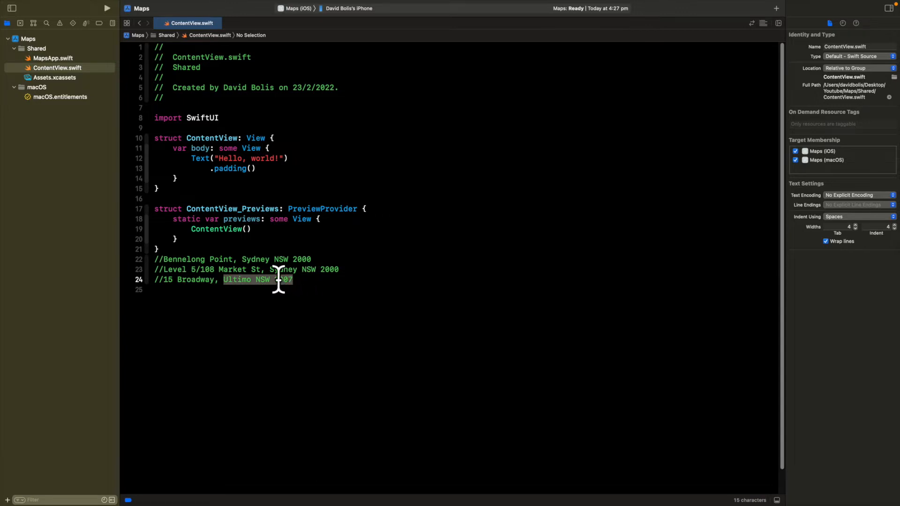
left_click(175, 270)
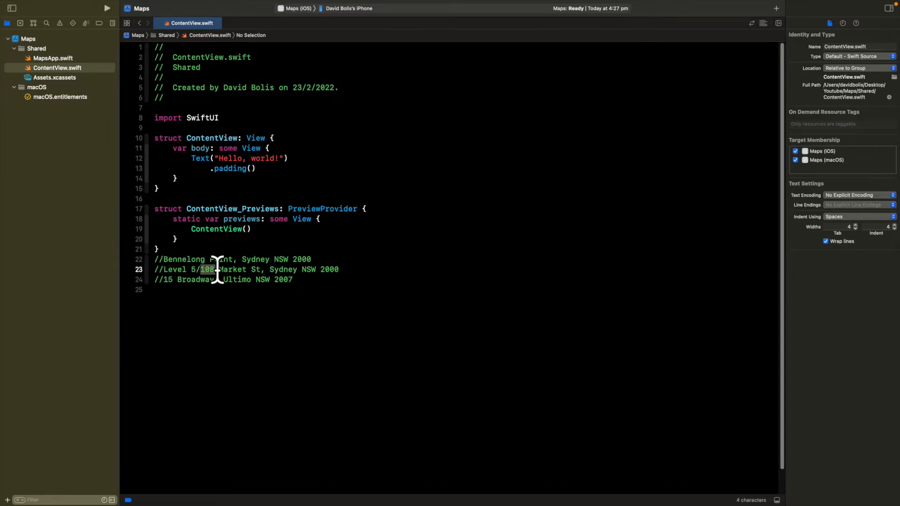
double_click(232, 269)
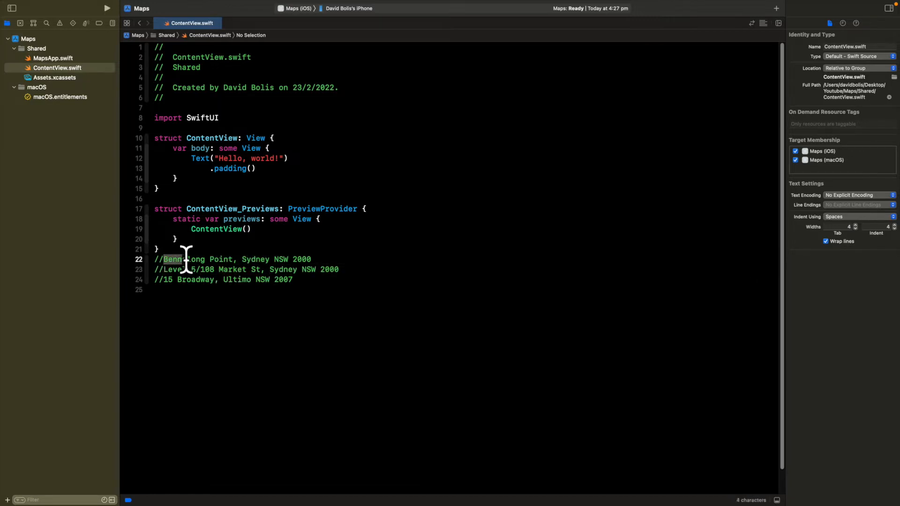
double_click(184, 258)
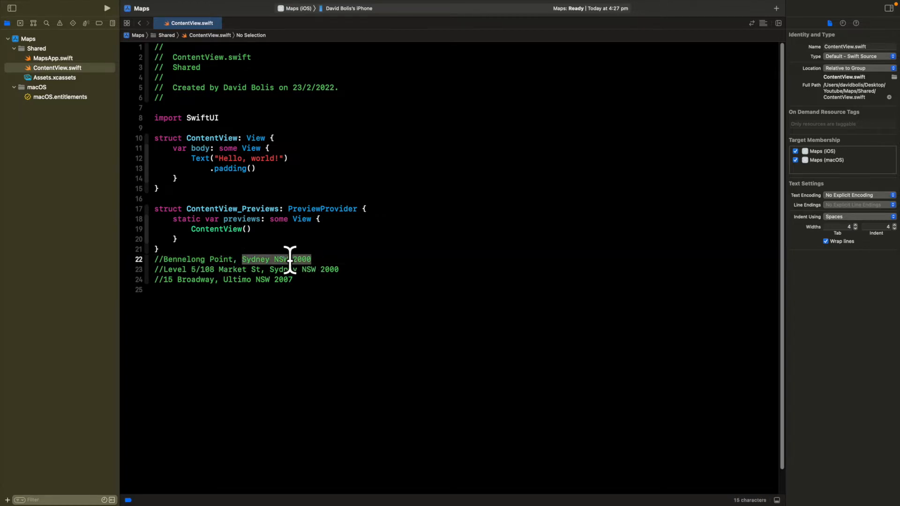
left_click(253, 269)
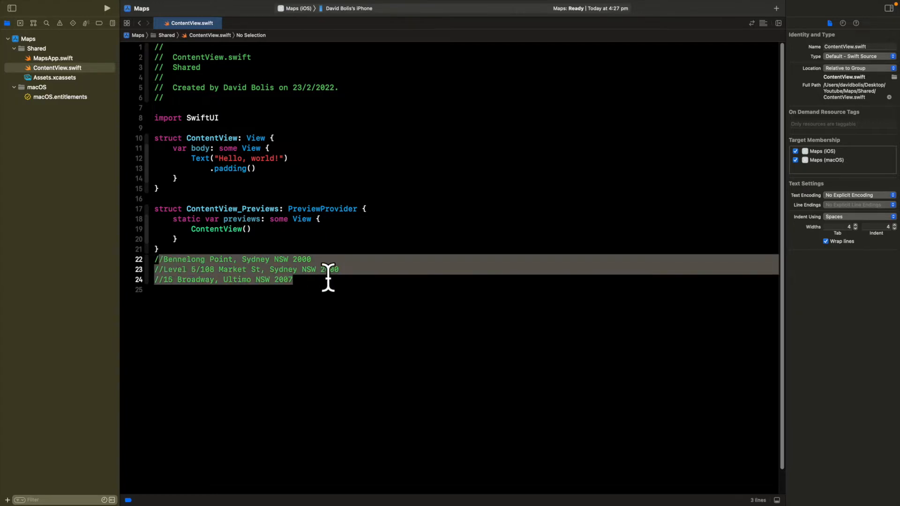
mouse_move(299, 270)
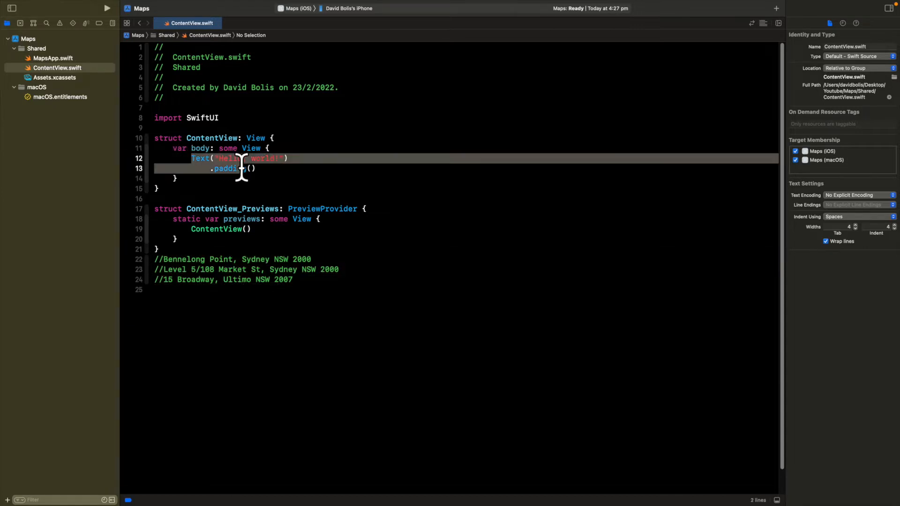
Step: Replace Text("Hello, world!") with a VStack holding a Button labelled "Bennelong Point"
type("V")
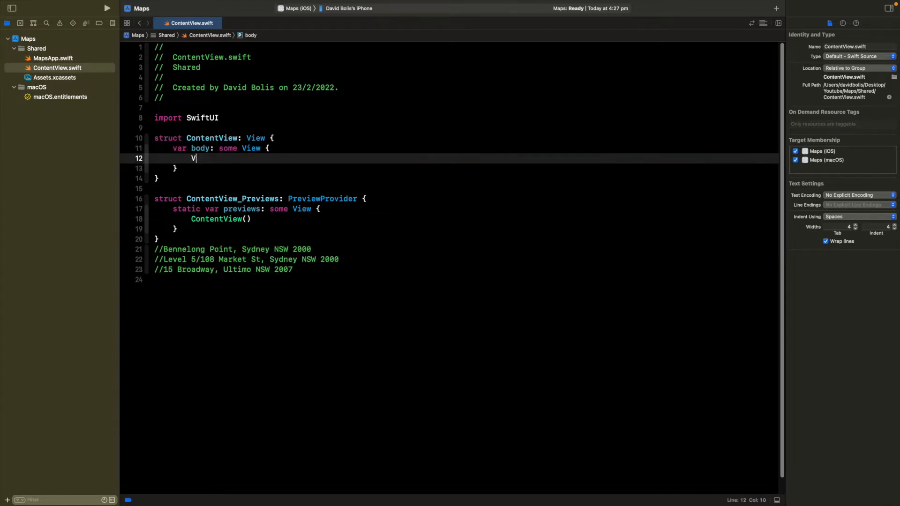
type("Stack{")
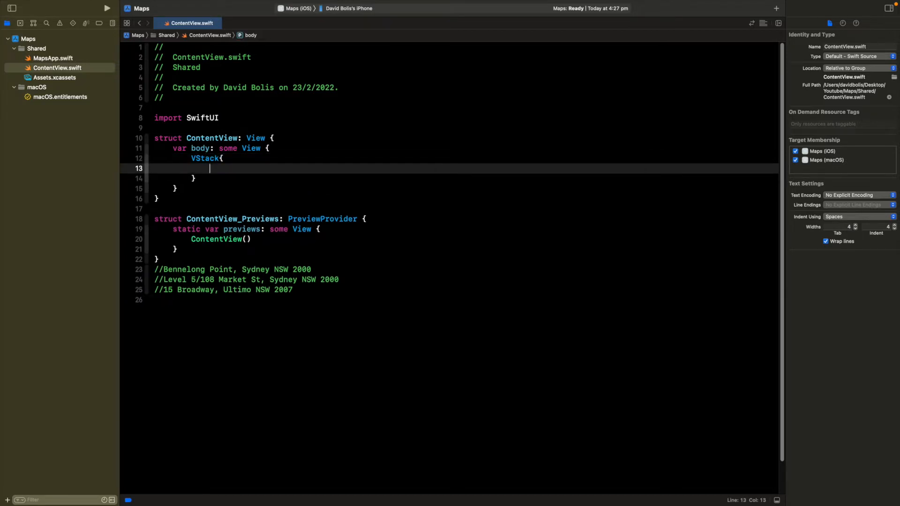
type("Button(){")
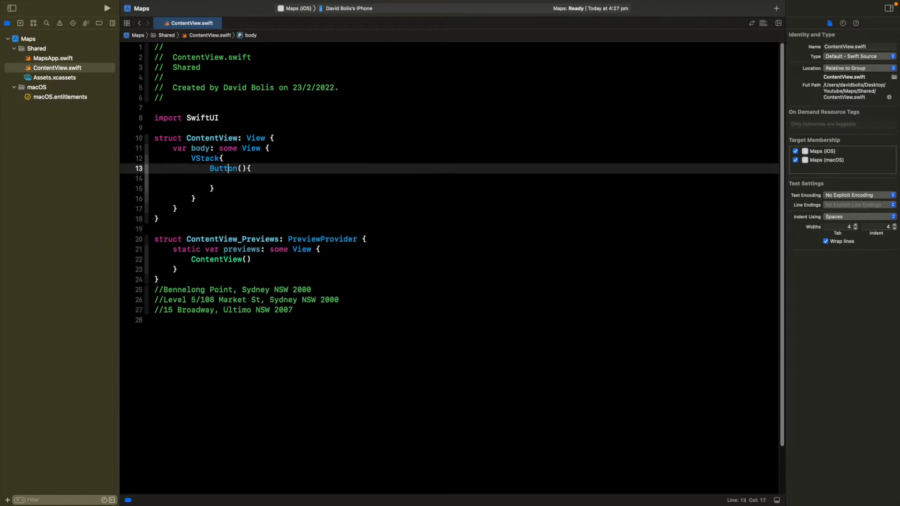
type("action:")
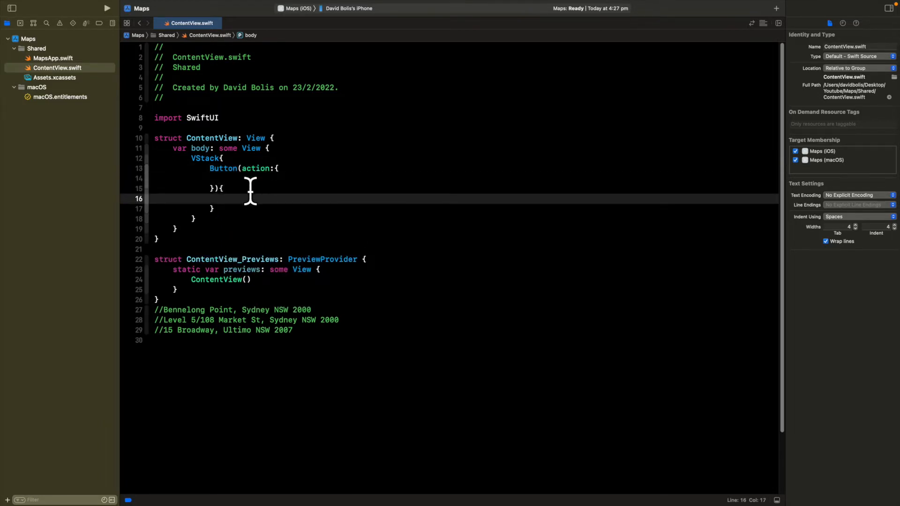
type("Text(\"")
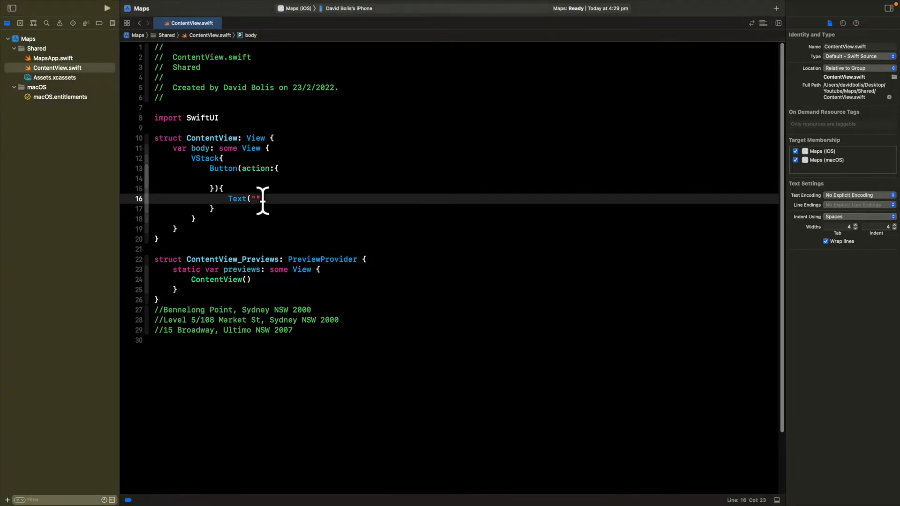
type("Bennelong")
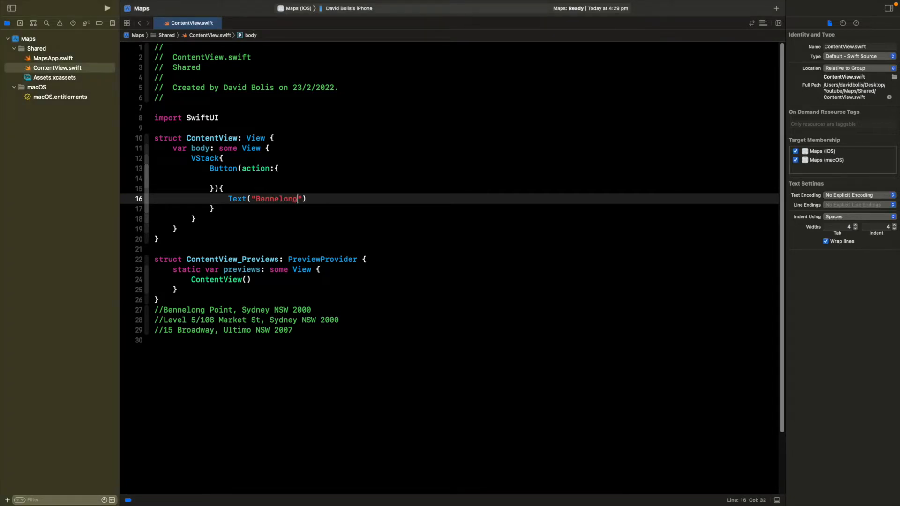
type("Point")
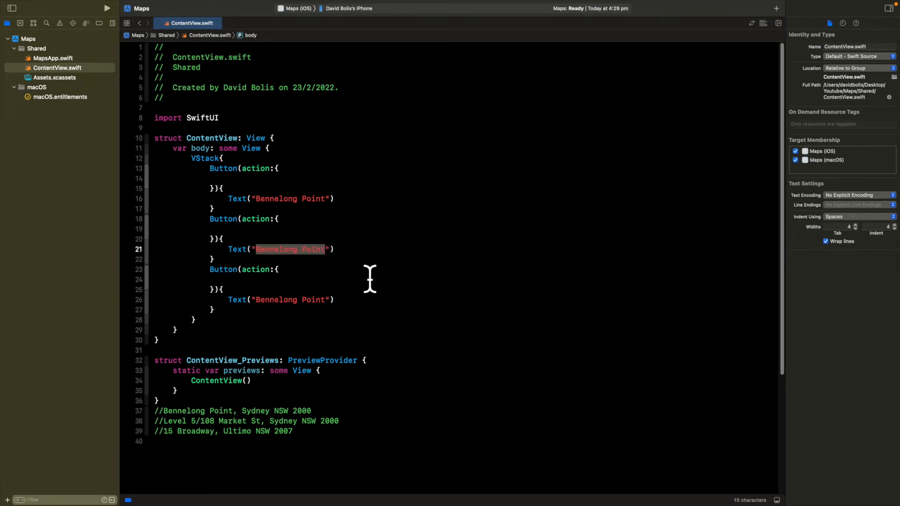
Step: Relabel the second button "Level 5/108 Market St"
type("Level")
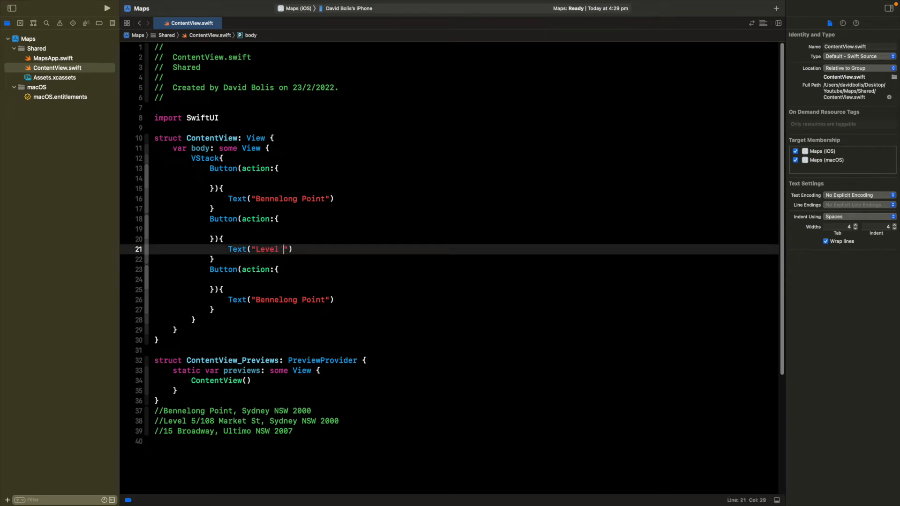
type("5/108")
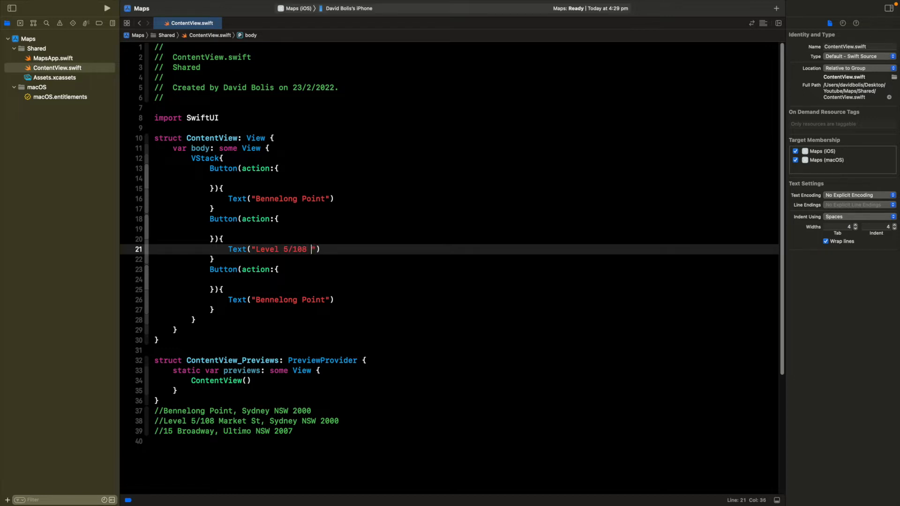
type("Market S")
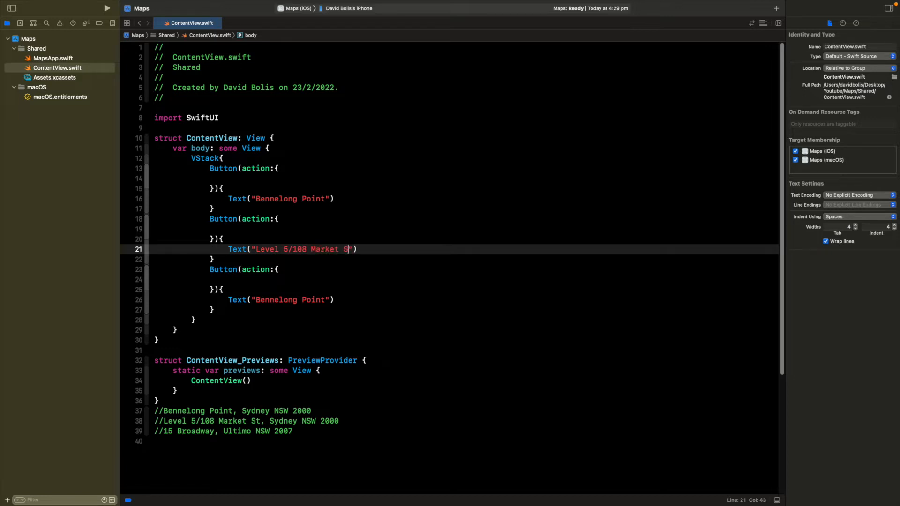
type("t")
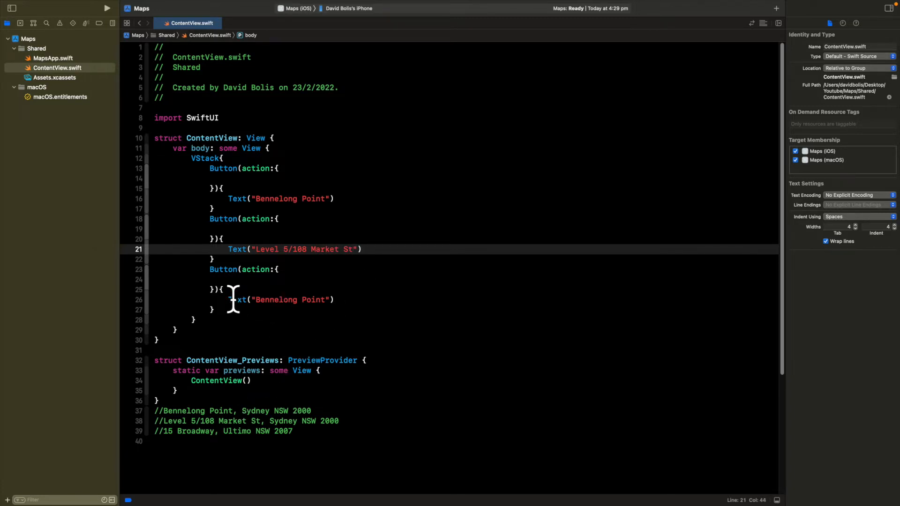
Step: Relabel the third button "15 Broadway"
double_click(290, 299)
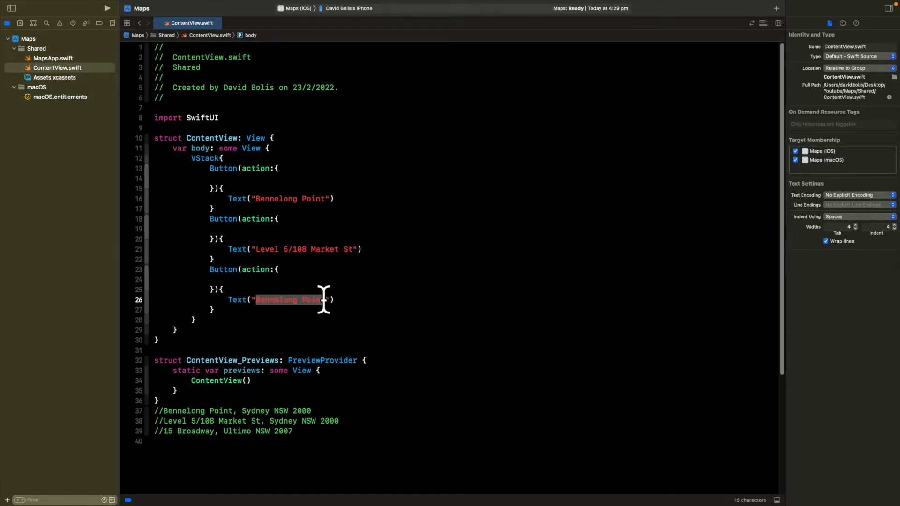
type("15 \")")
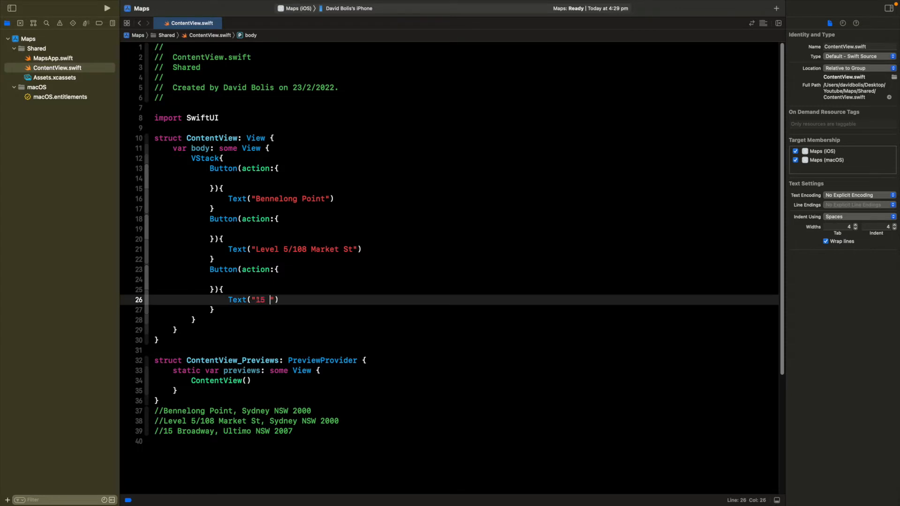
type("Broadway")
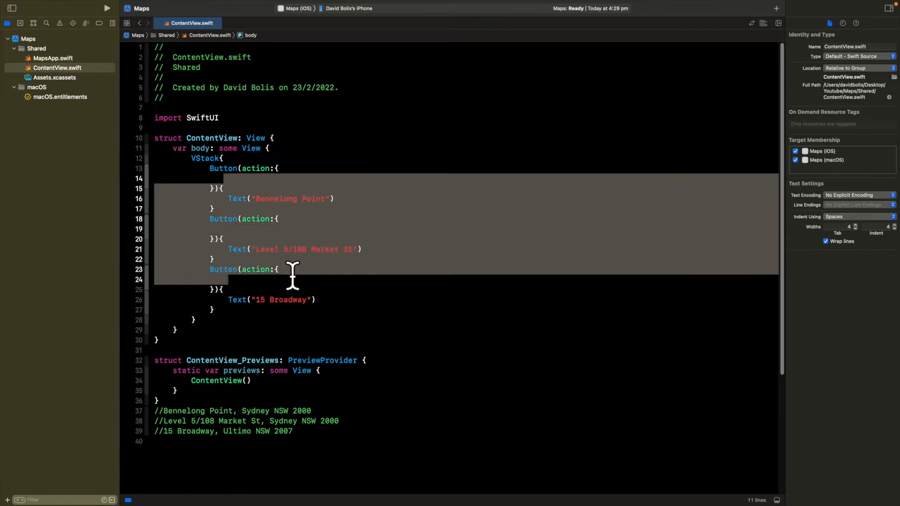
mouse_move(291, 168)
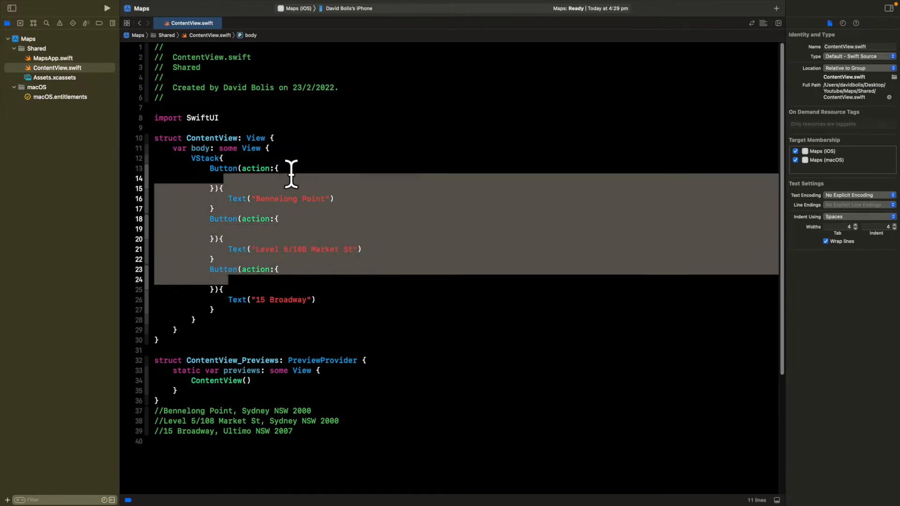
left_click(228, 178)
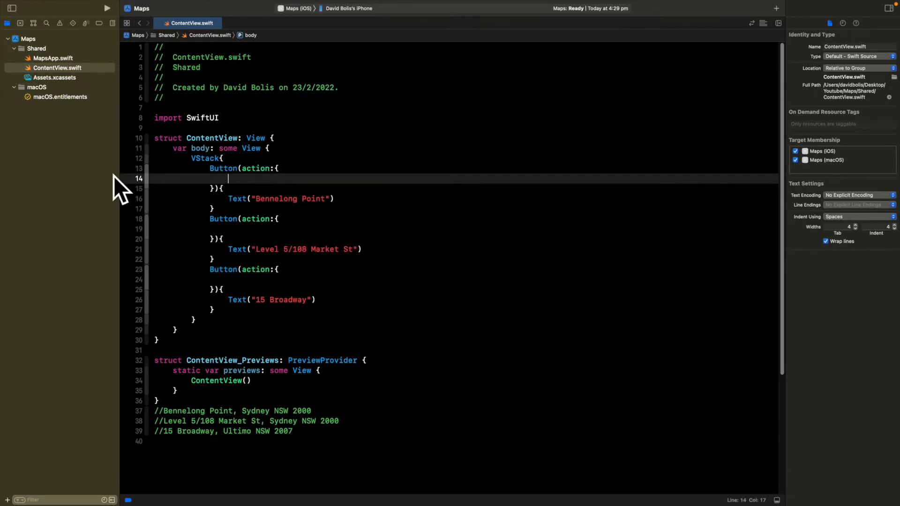
mouse_move(327, 215)
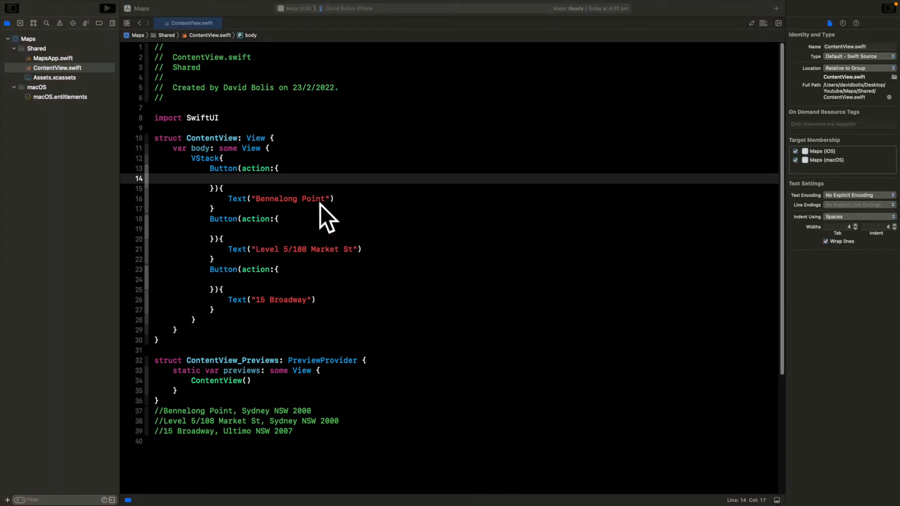
mouse_move(275, 209)
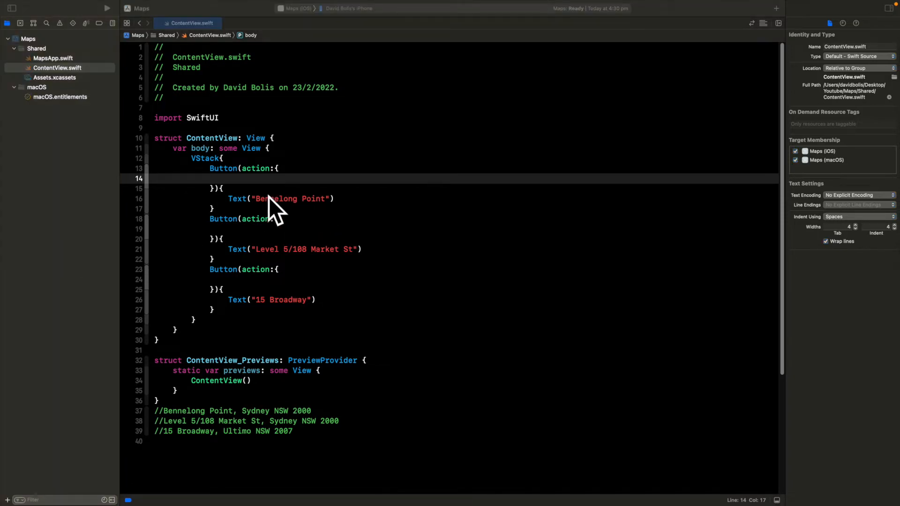
mouse_move(264, 190)
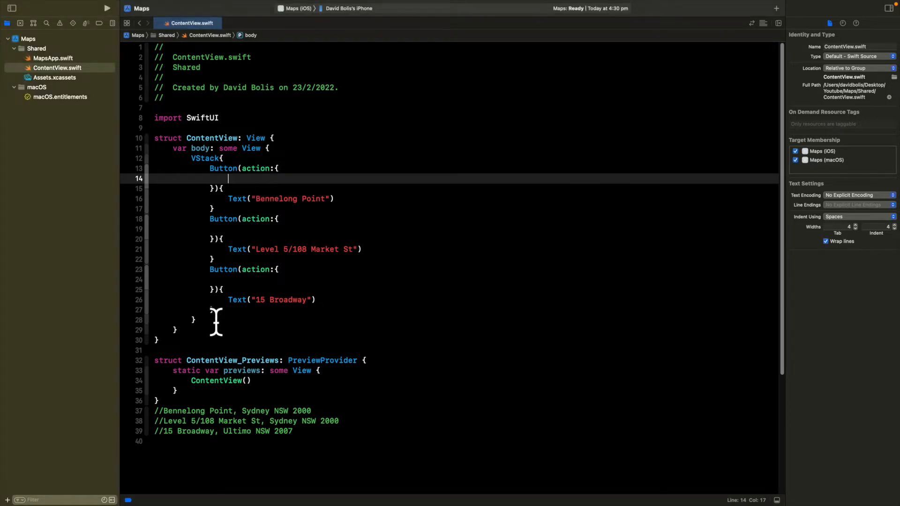
Step: Declare an empty func openMap(Address: String) below ContentView's body
left_click(181, 330)
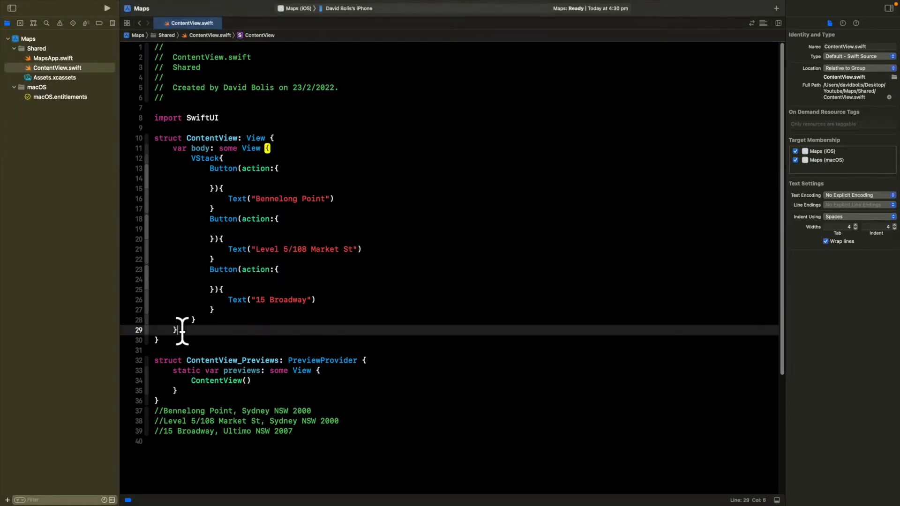
key("Return")
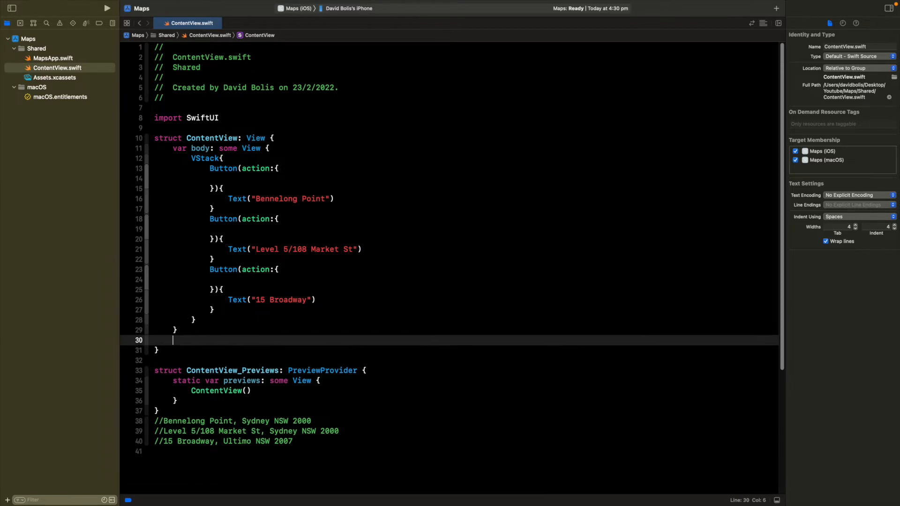
type("func")
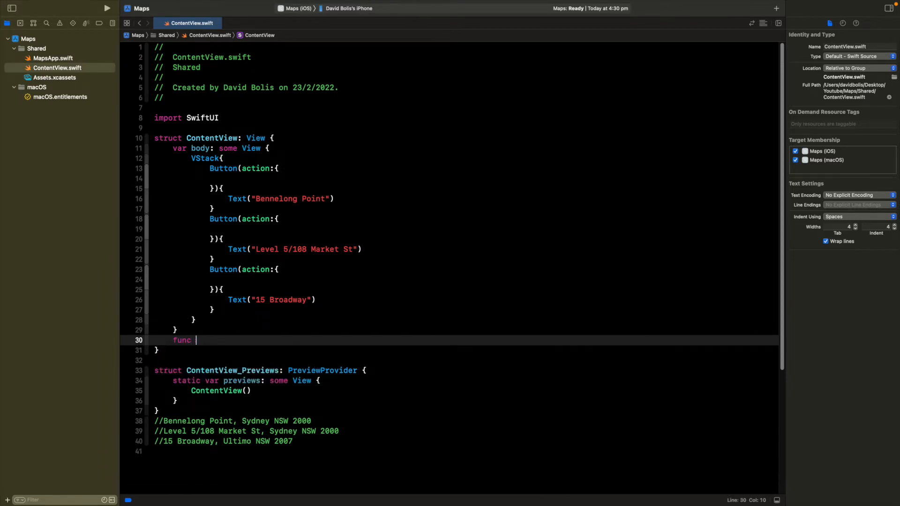
type("openM")
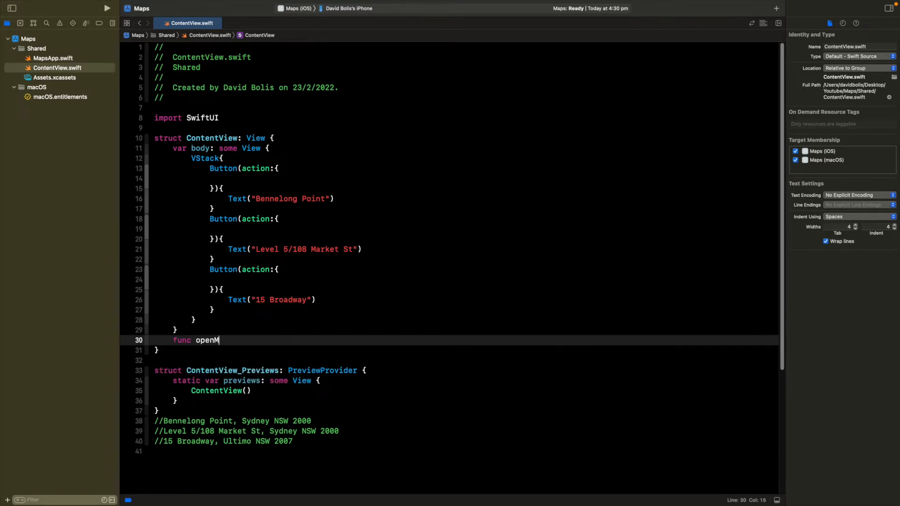
type("ap()")
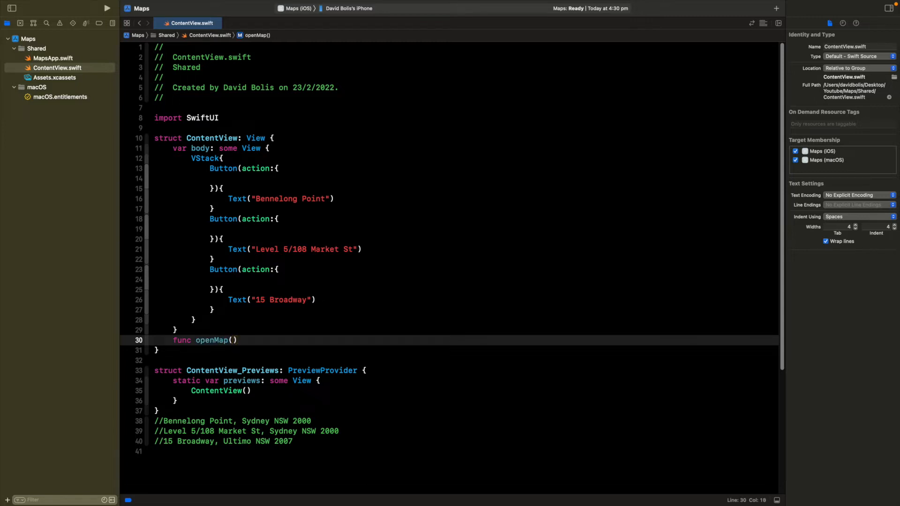
type("Address:String")
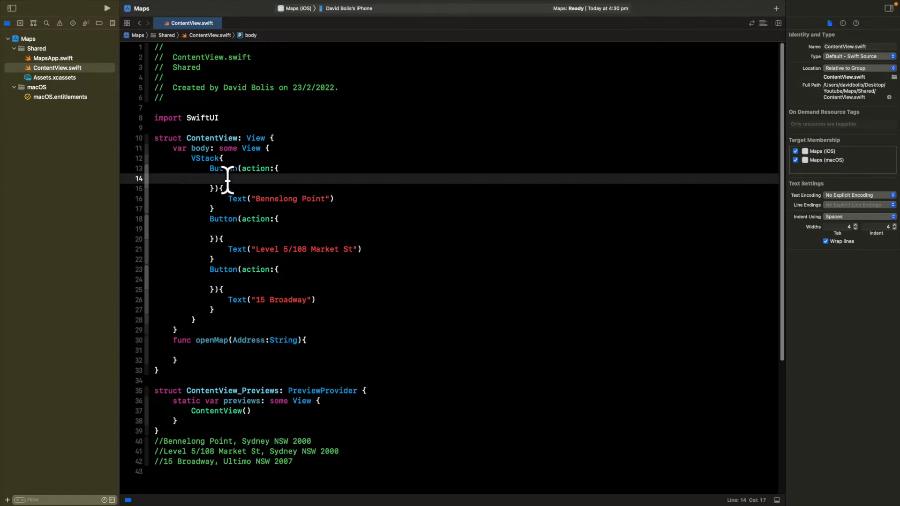
left_click(224, 340)
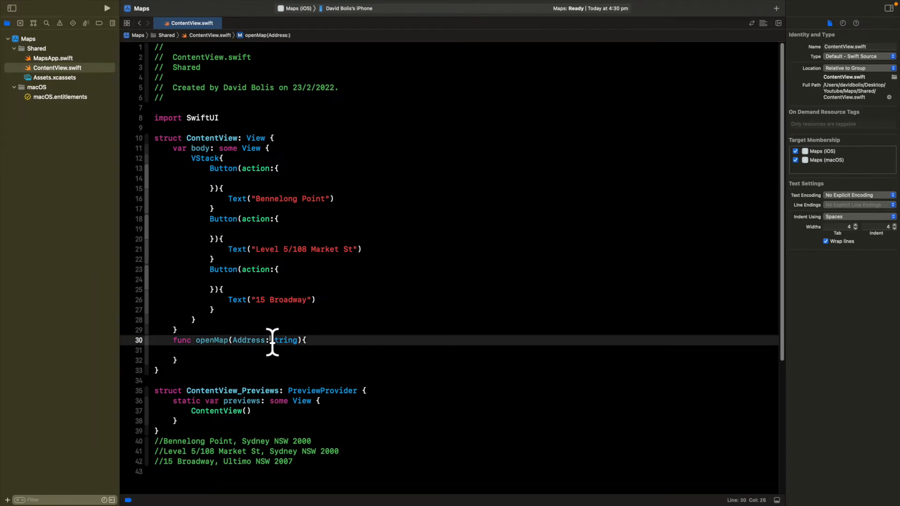
double_click(283, 340)
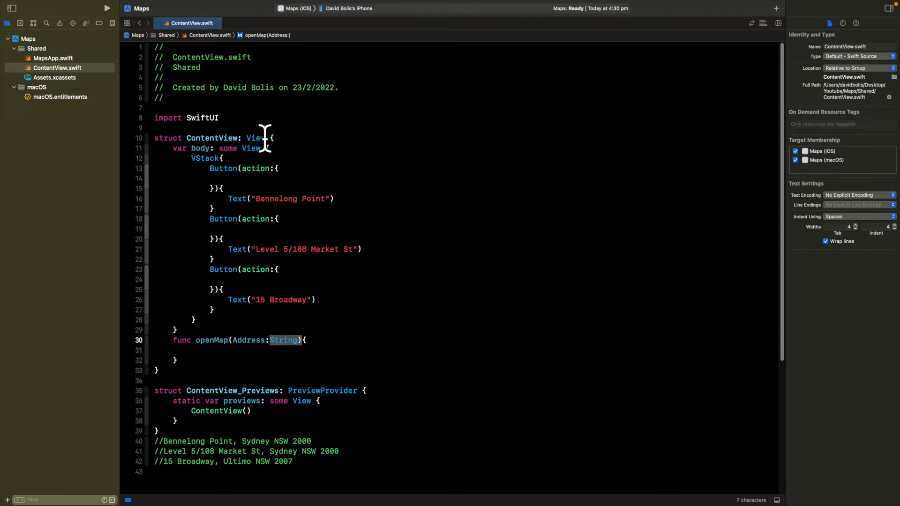
mouse_move(217, 340)
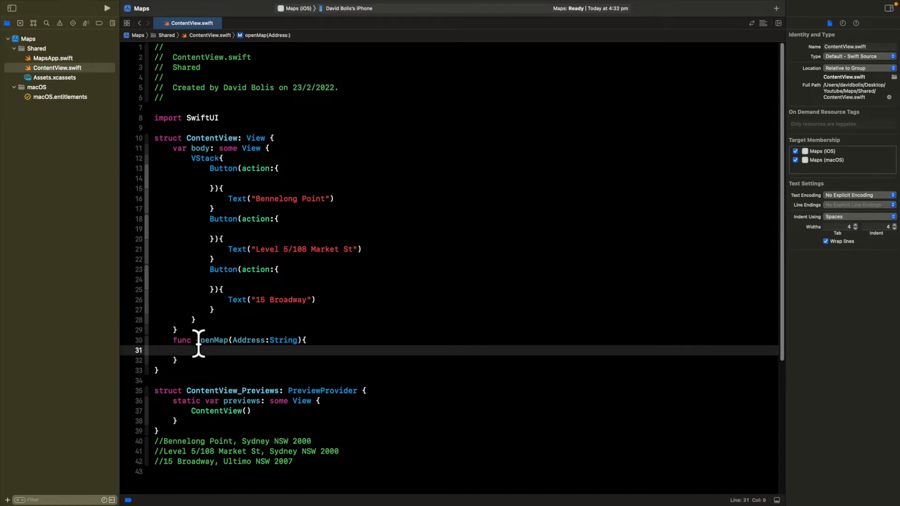
Step: Call UIApplication.shared.openURL with an NSURL built from a string inside openMap
type("UI")
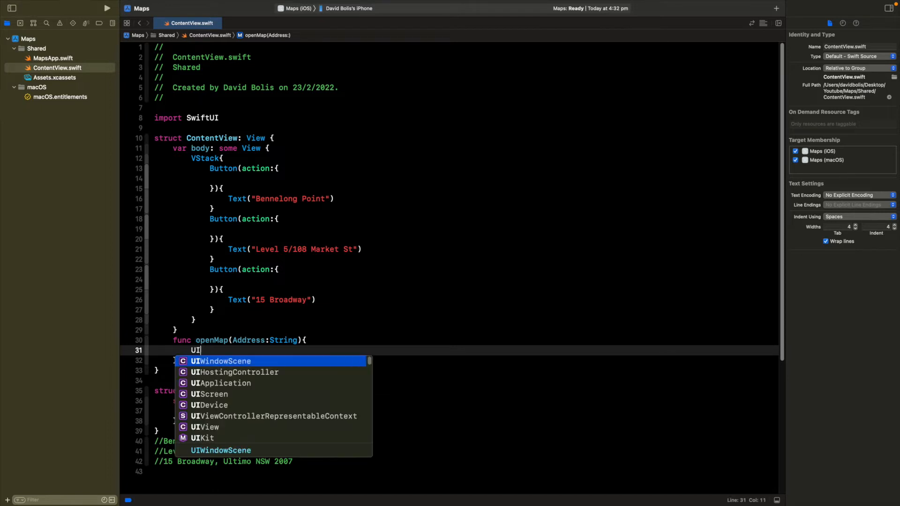
type("Application.shared.o")
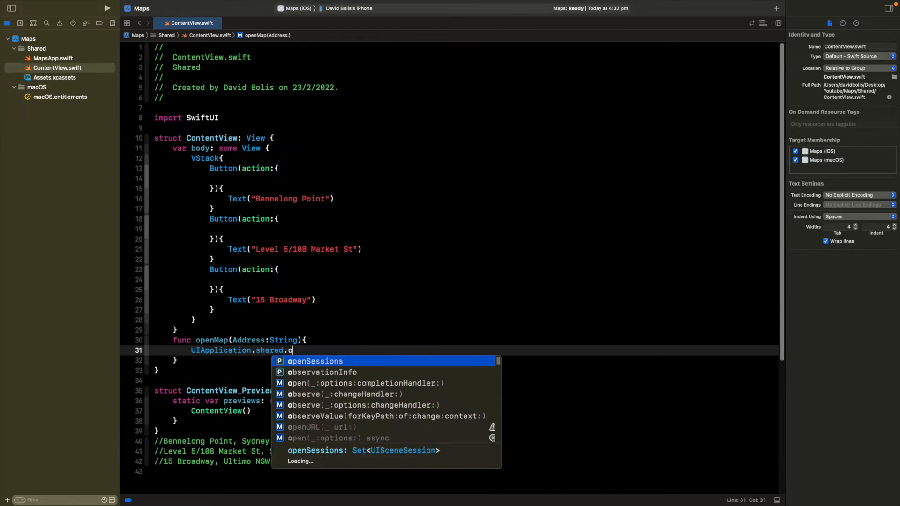
left_click(322, 428)
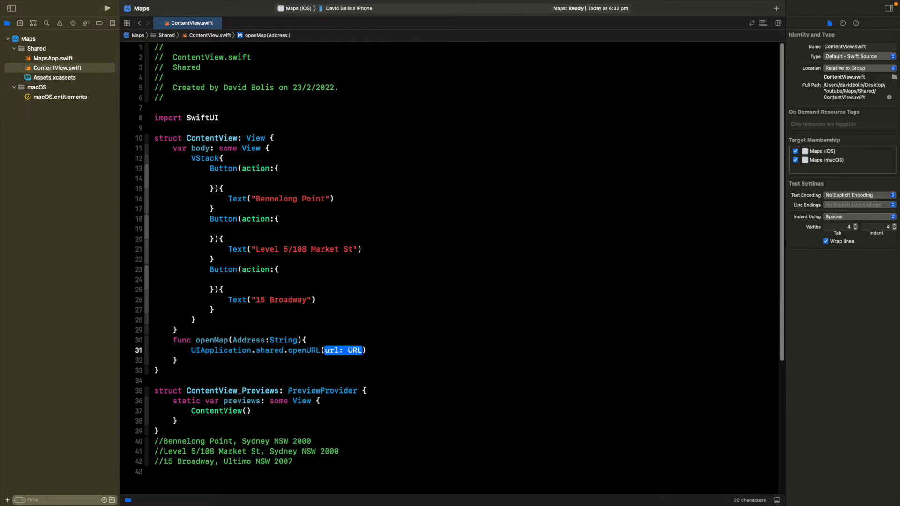
type("N")
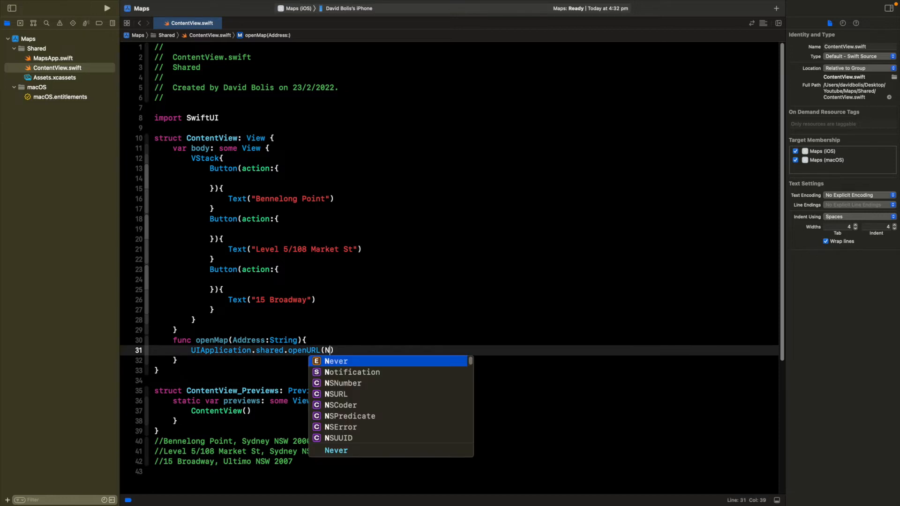
type("SURL(")
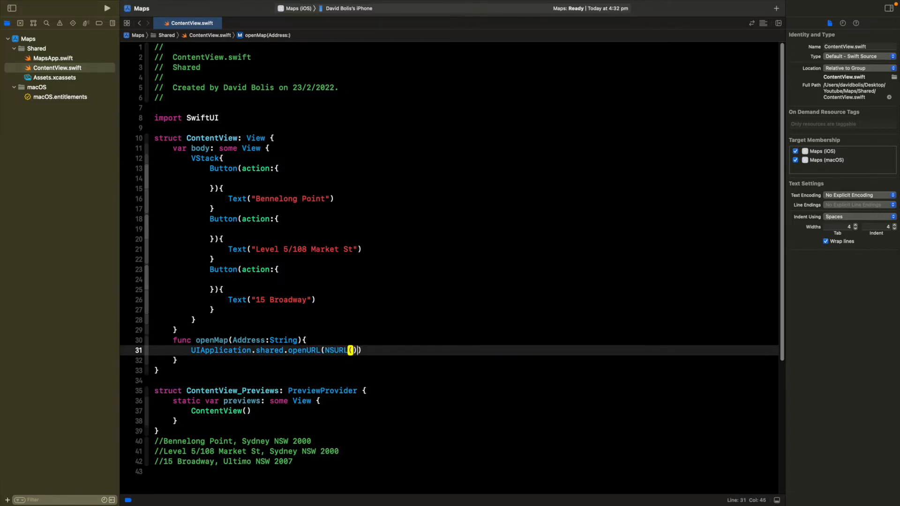
type("string: String")
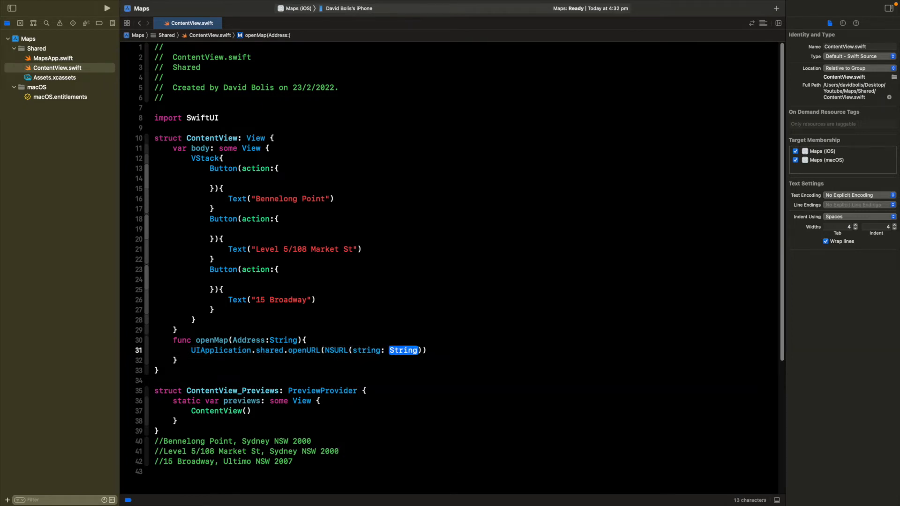
type("\"\"")
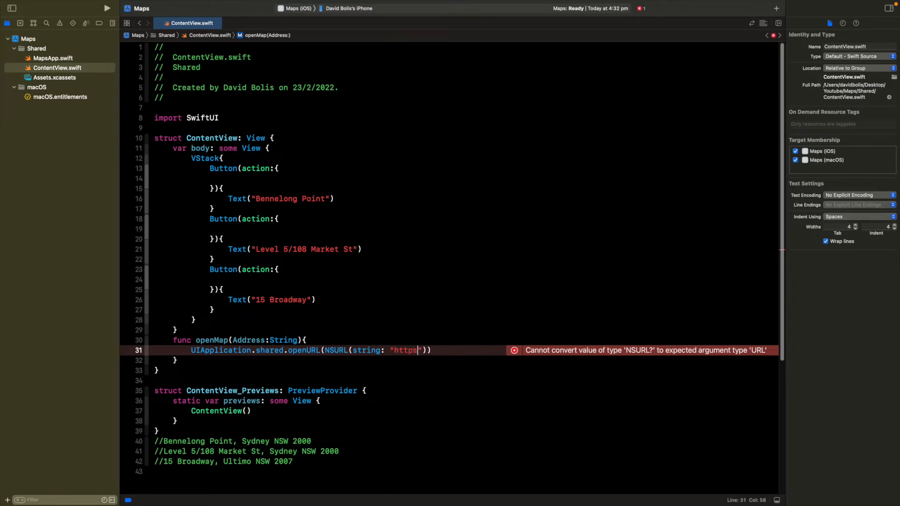
key("Backspace")
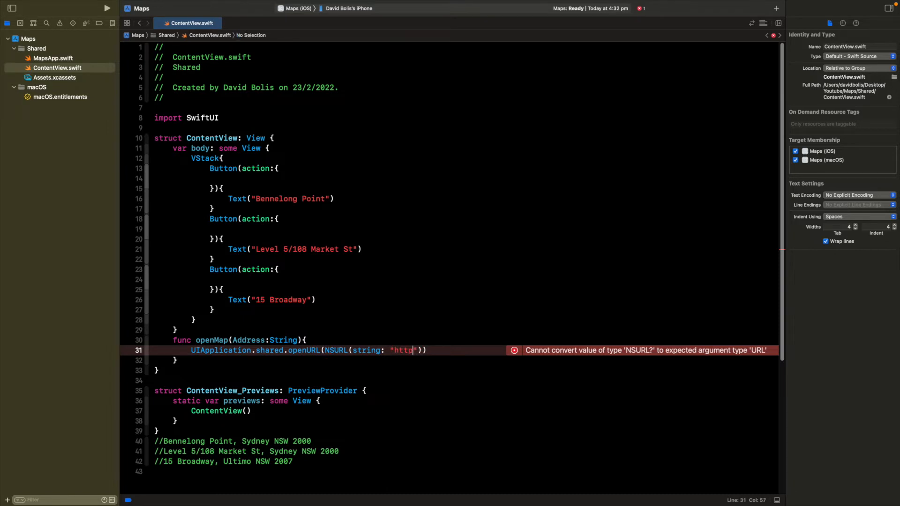
type(":")
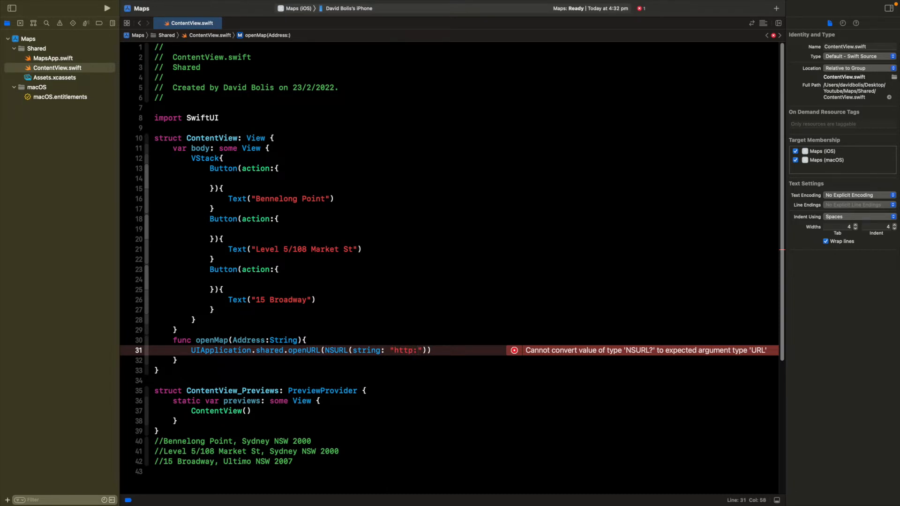
type("//map")
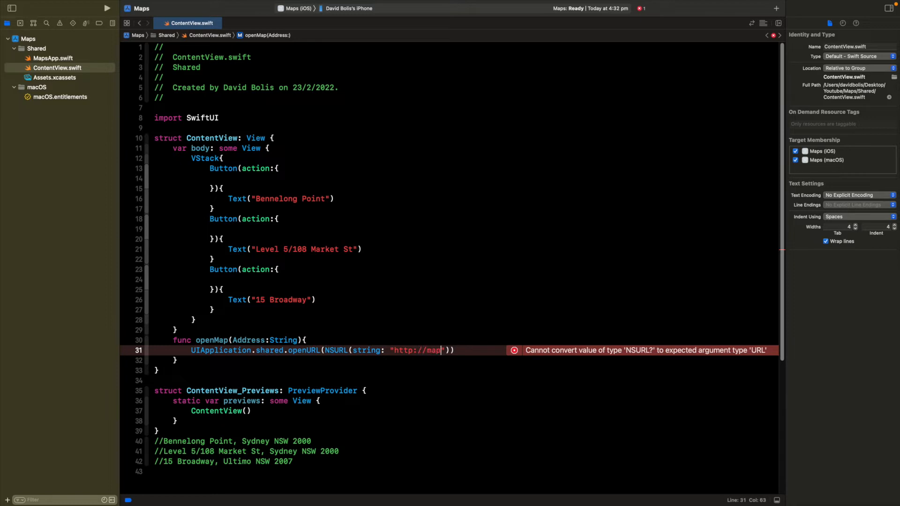
type("s.")
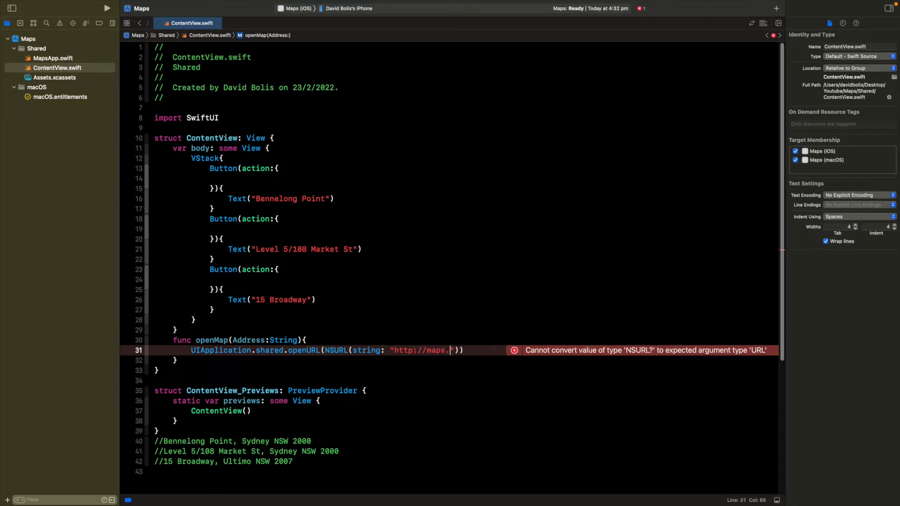
type("apple.c")
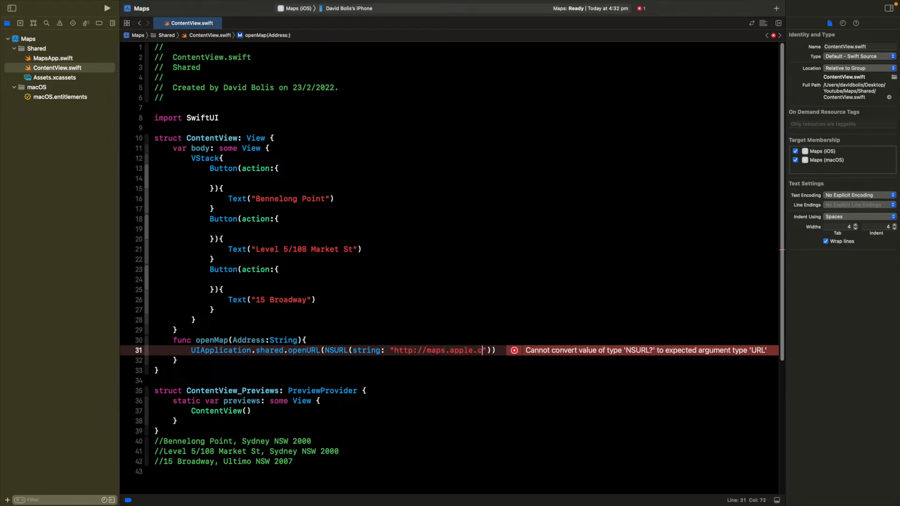
type("om")
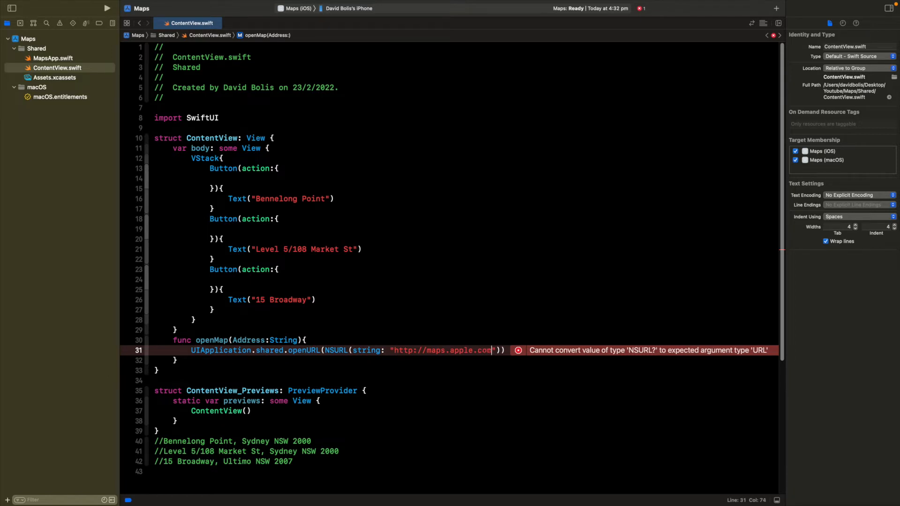
type("/?")
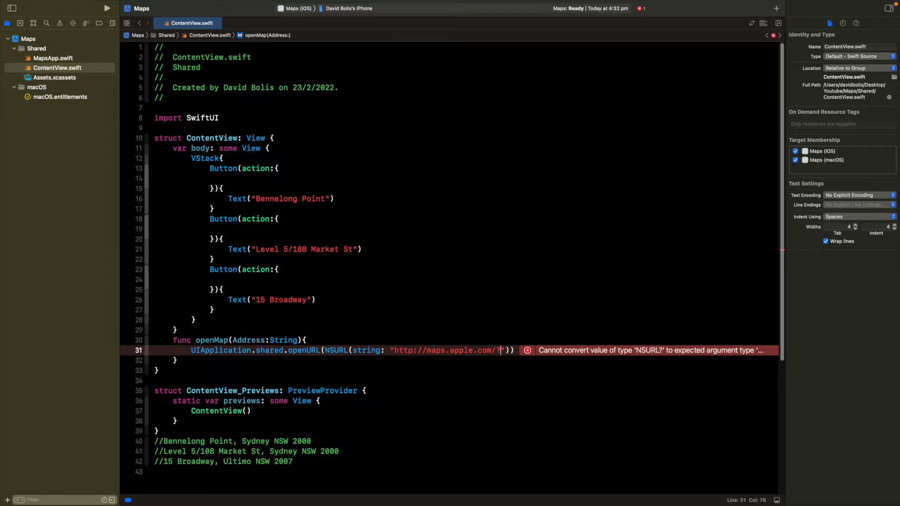
type("address")
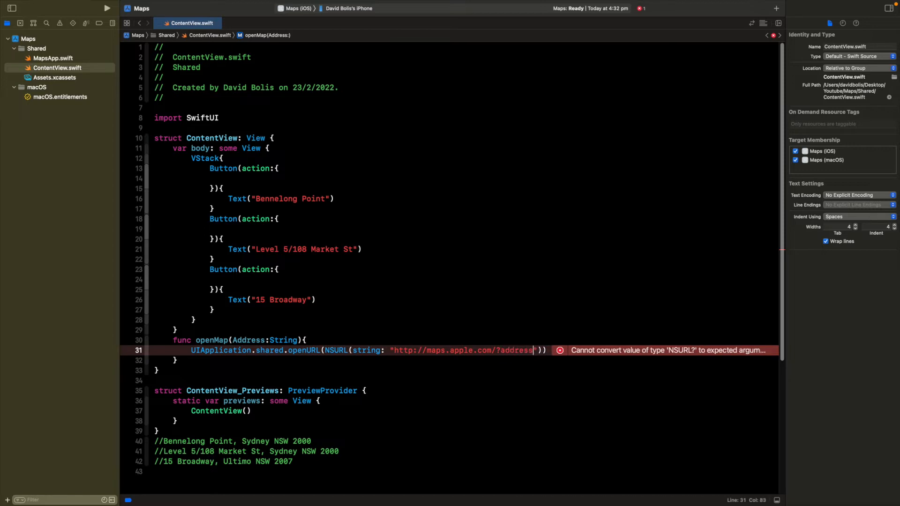
type("=")
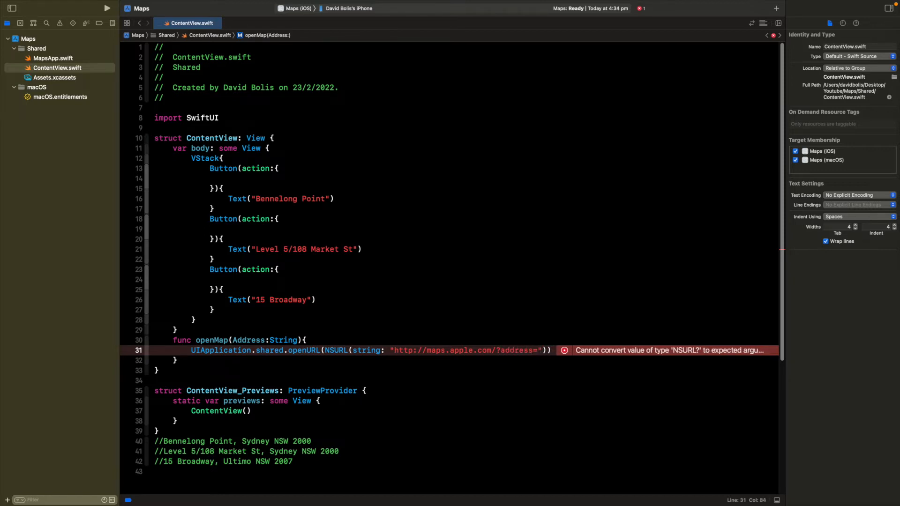
type("\\()")
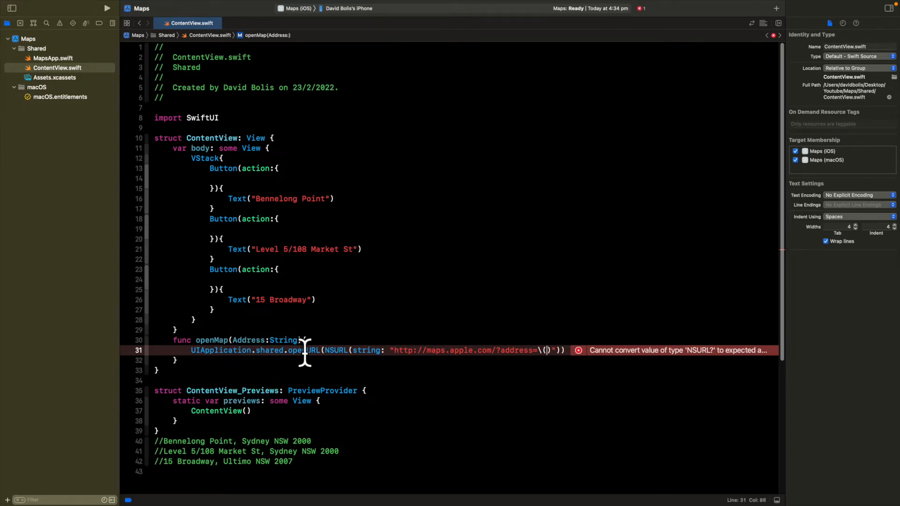
type("Address")
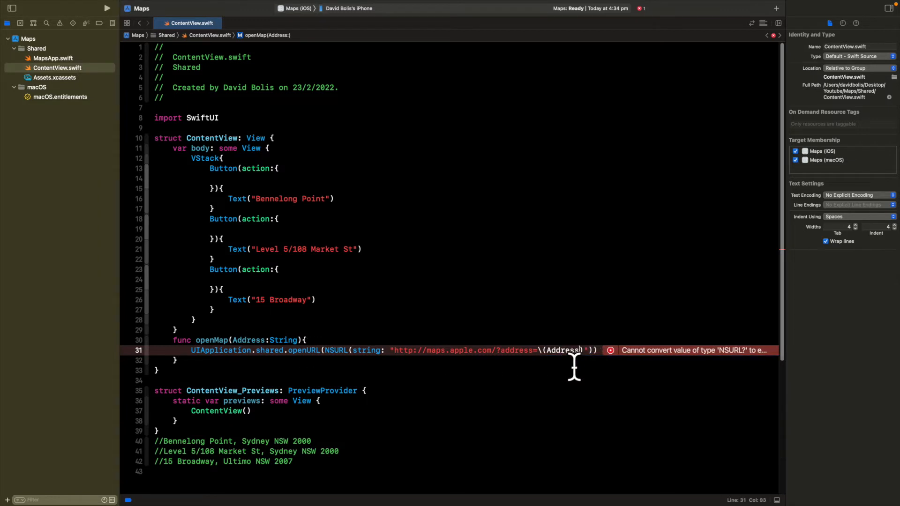
mouse_move(580, 376)
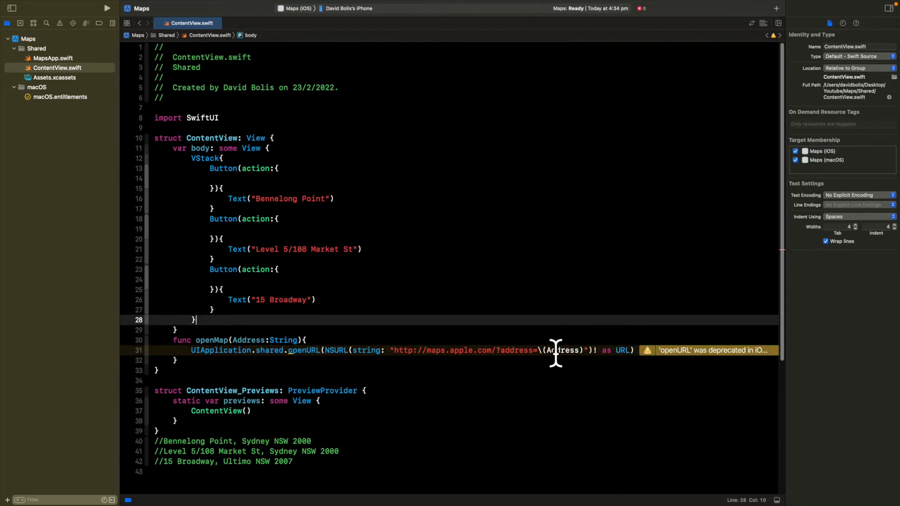
mouse_move(322, 335)
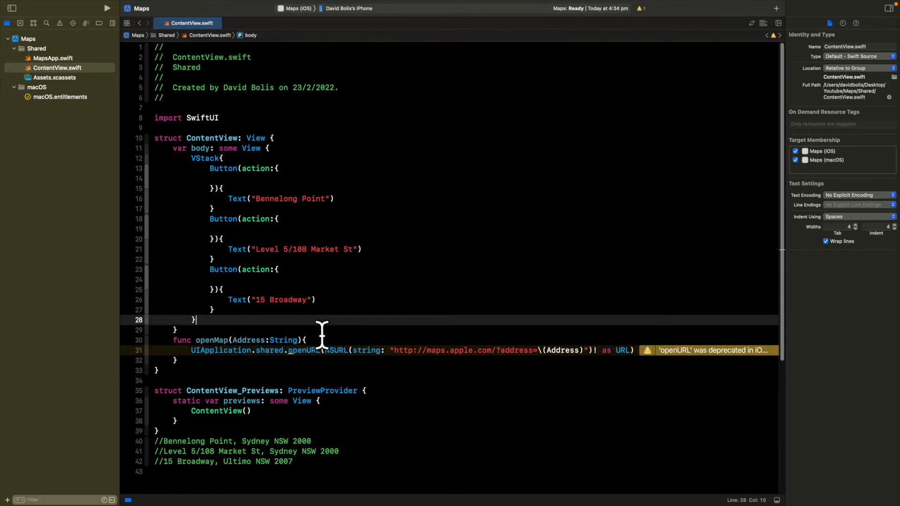
mouse_move(247, 336)
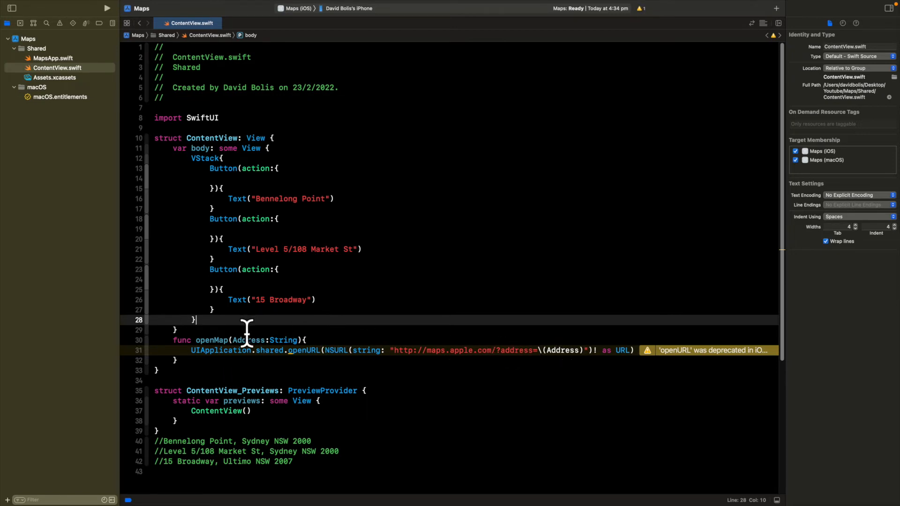
Step: Have the first button call openMap with "Bennelong,Point,,Sydney,NSW,2000"
left_click(241, 340)
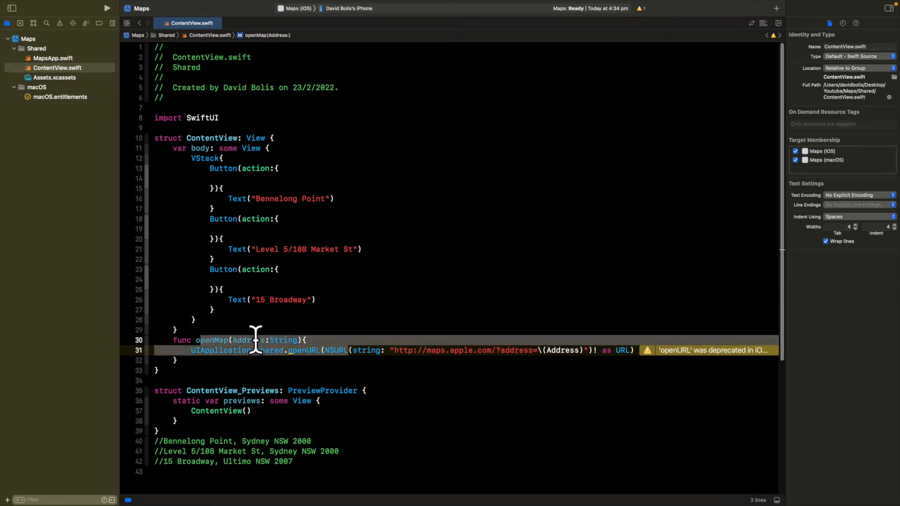
mouse_move(233, 178)
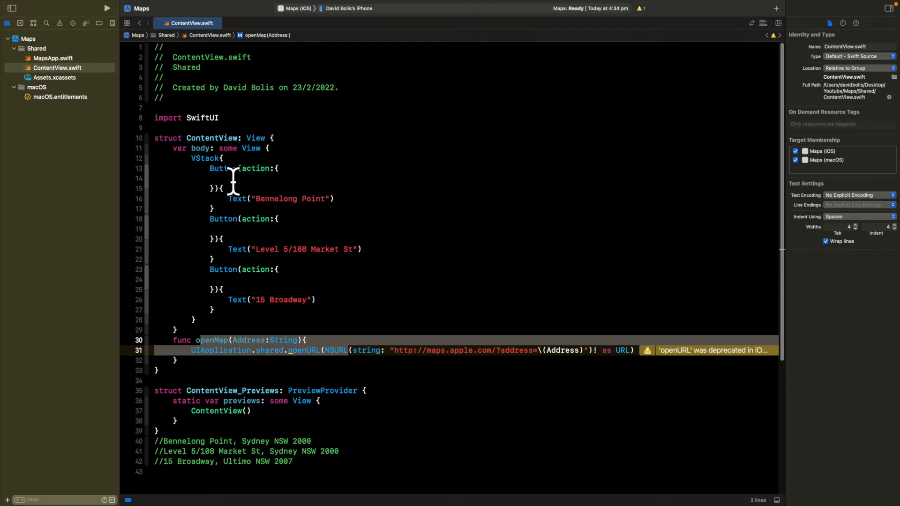
mouse_move(545, 350)
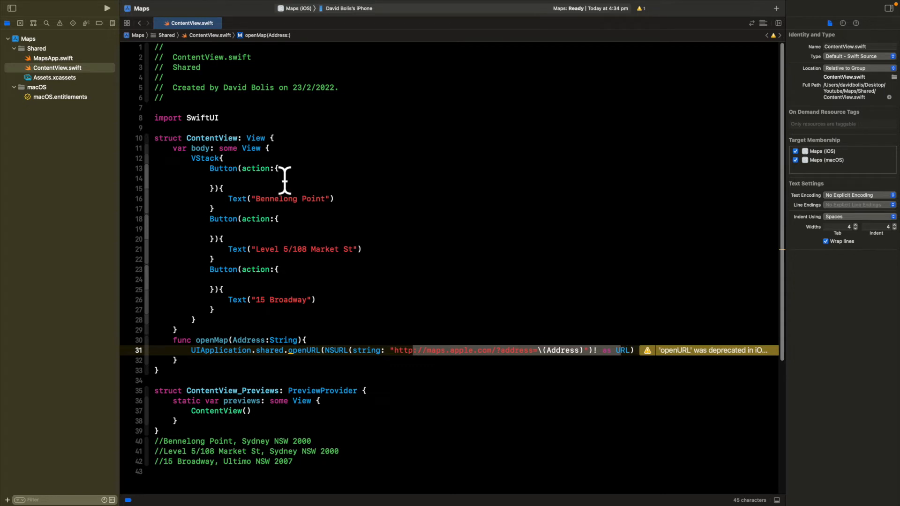
left_click(287, 179)
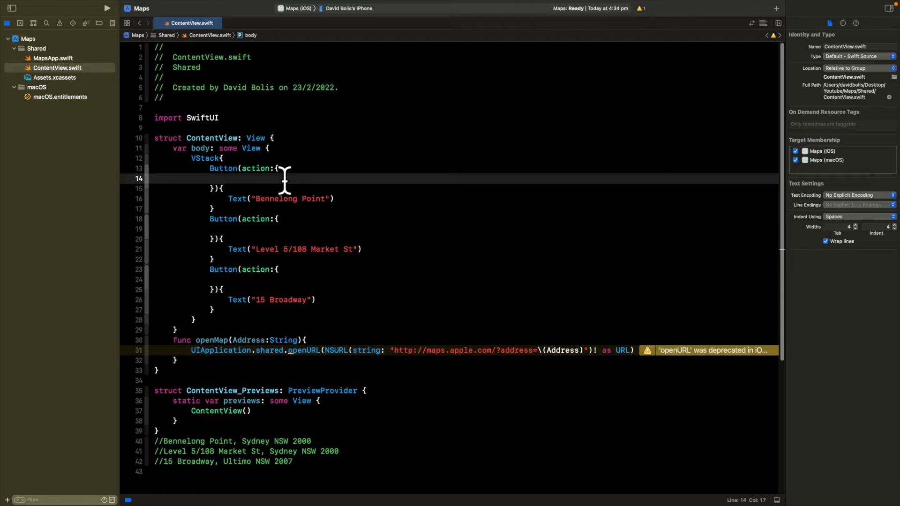
type("openMap(Address: String")
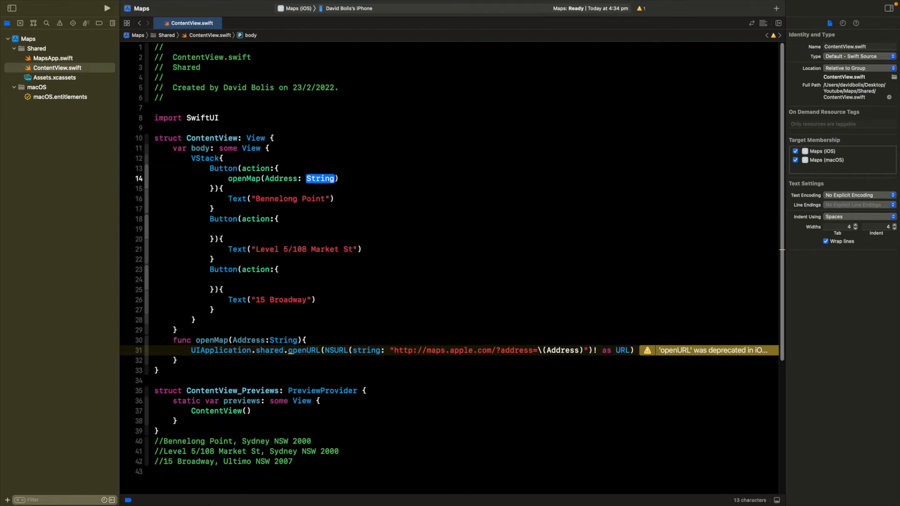
type("\"\"")
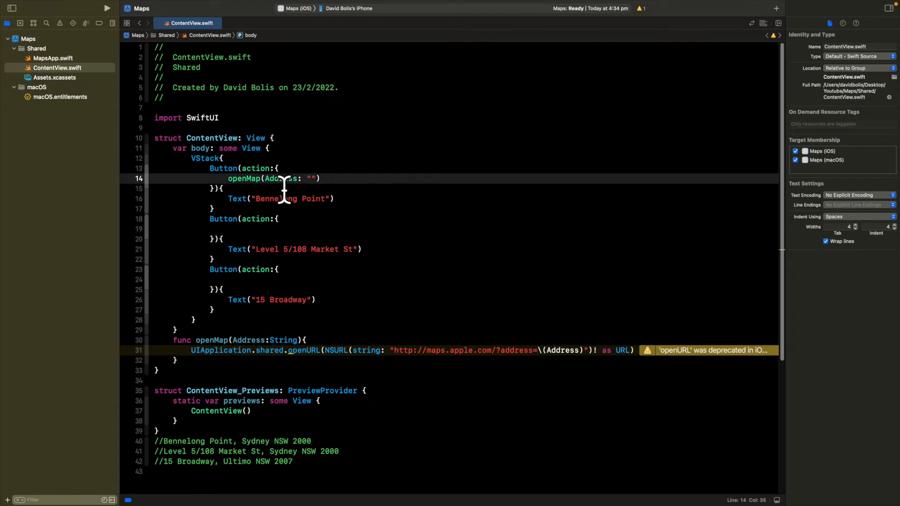
left_click(163, 441)
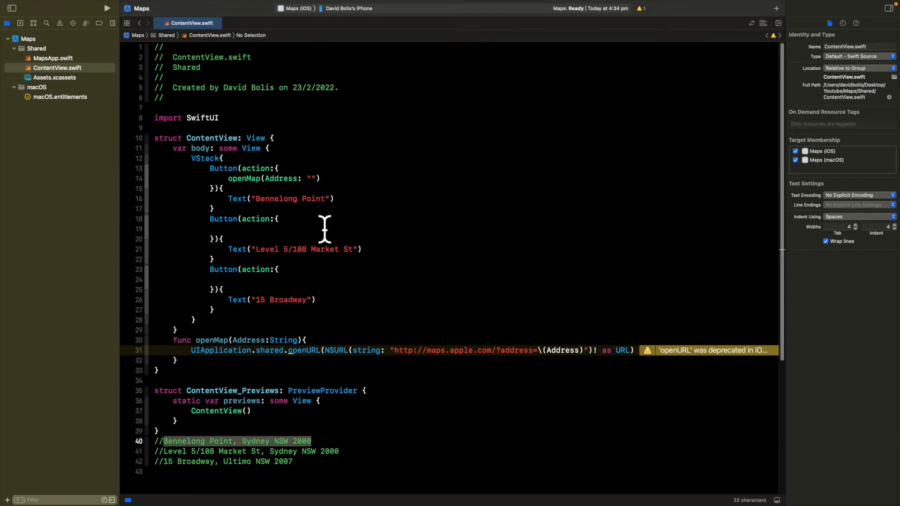
type("Bennelong Point, Sydney NSW 2000")
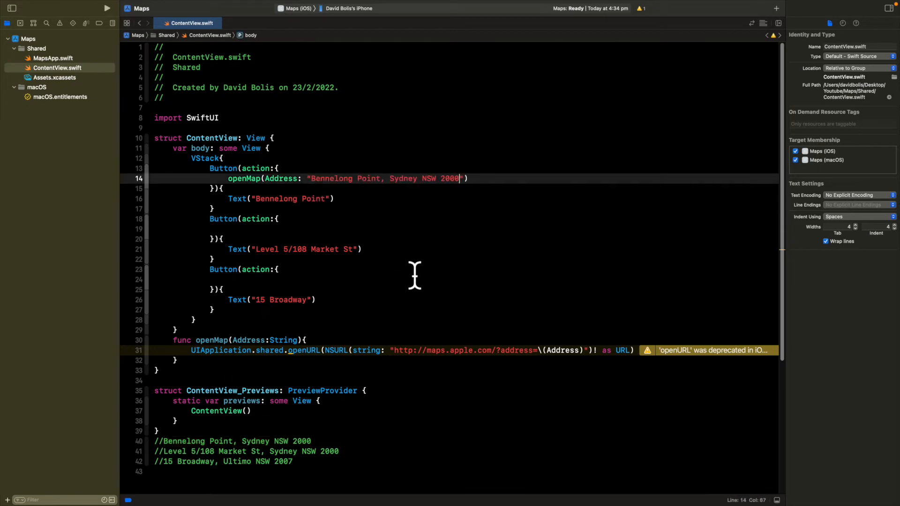
mouse_move(350, 175)
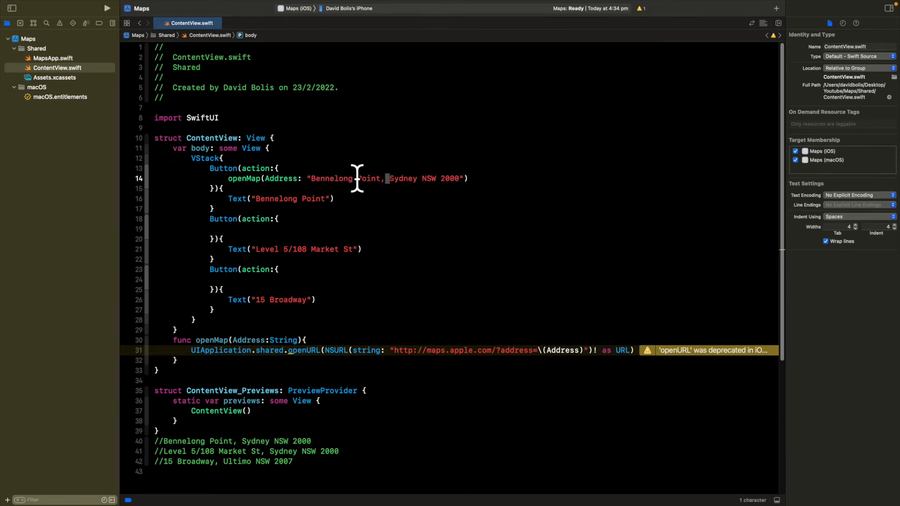
left_click(358, 179)
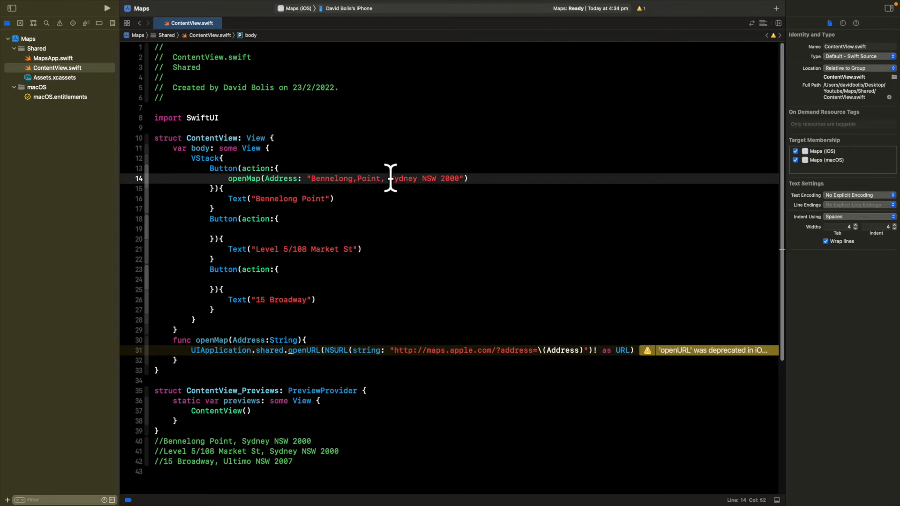
type(",")
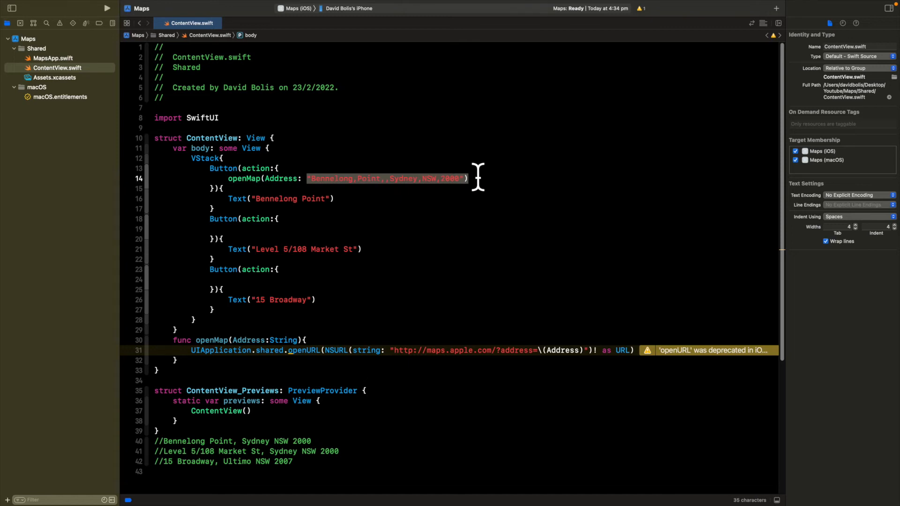
mouse_move(273, 226)
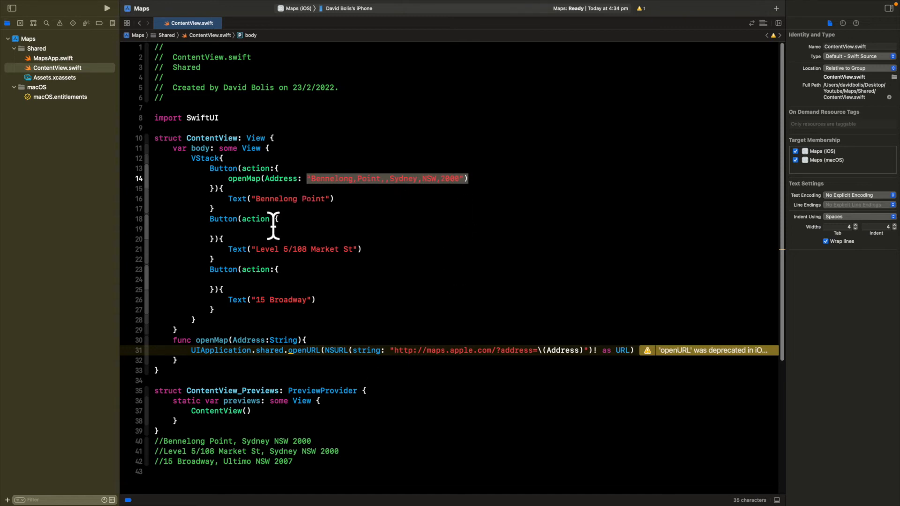
Step: Have the second button call openMap with "Level,5/108,Market,St,,Sydney,NSW,2000"
type("open")
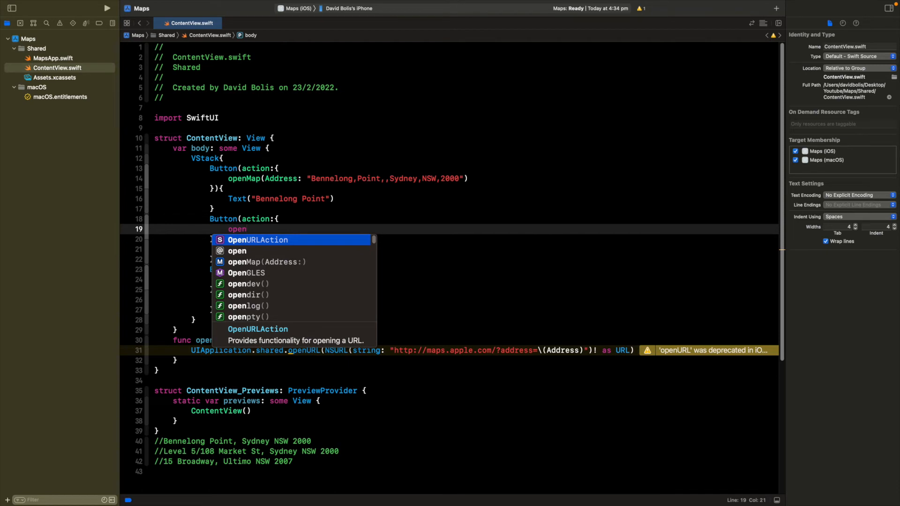
left_click(266, 262)
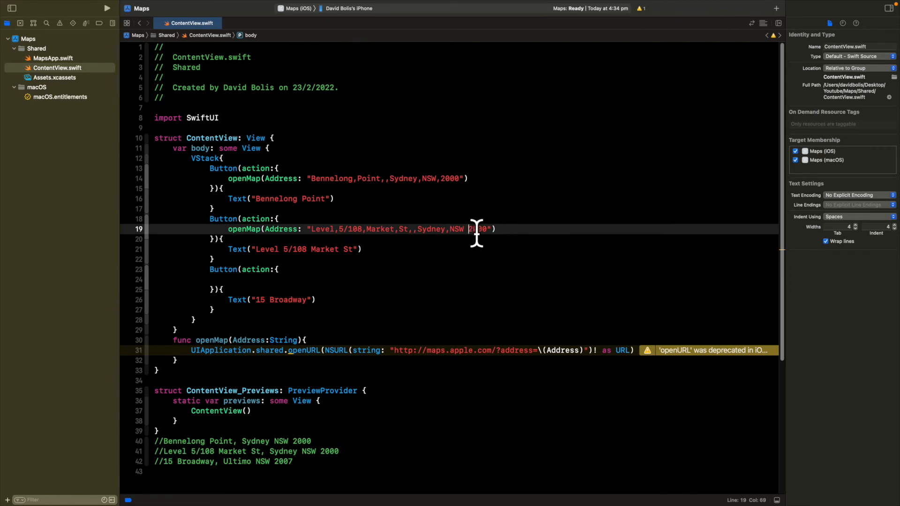
mouse_move(249, 305)
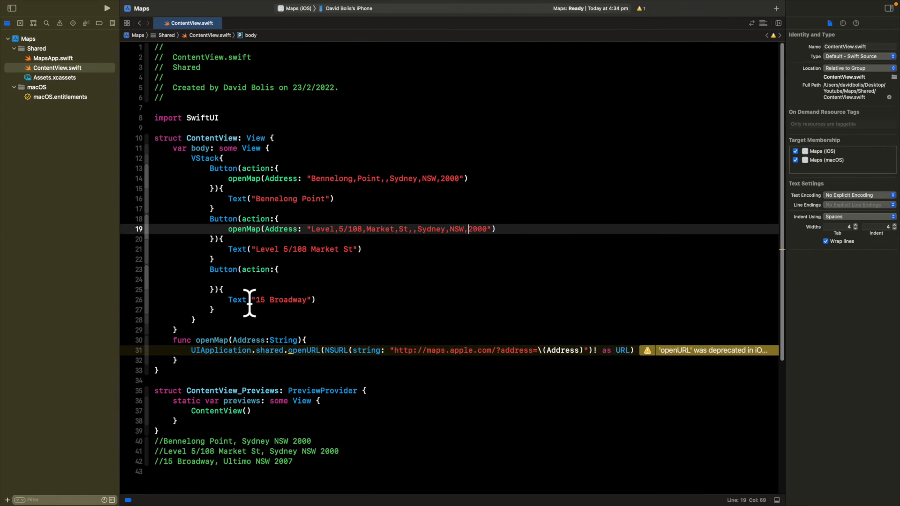
left_click(247, 279)
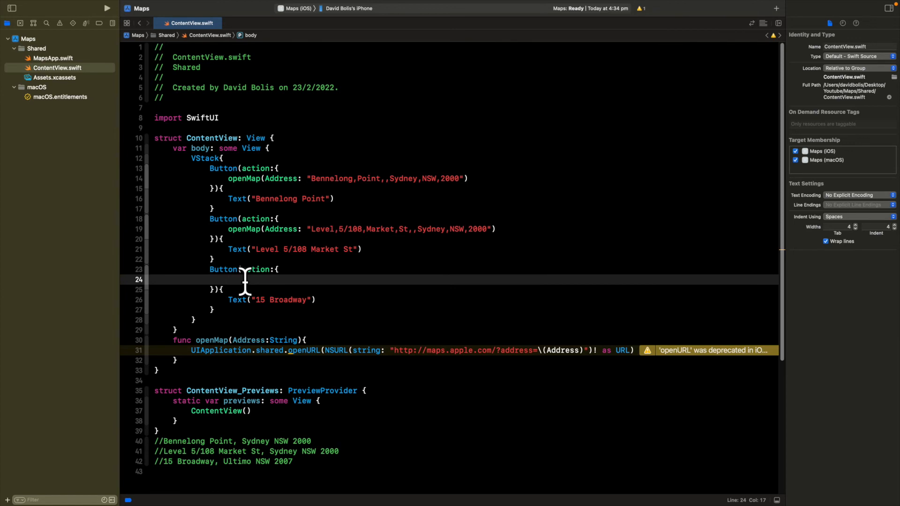
Step: Have the third button call openMap with "15,Broadway,,Ultimo,NSW,2007"
type("openMap(Address: String)")
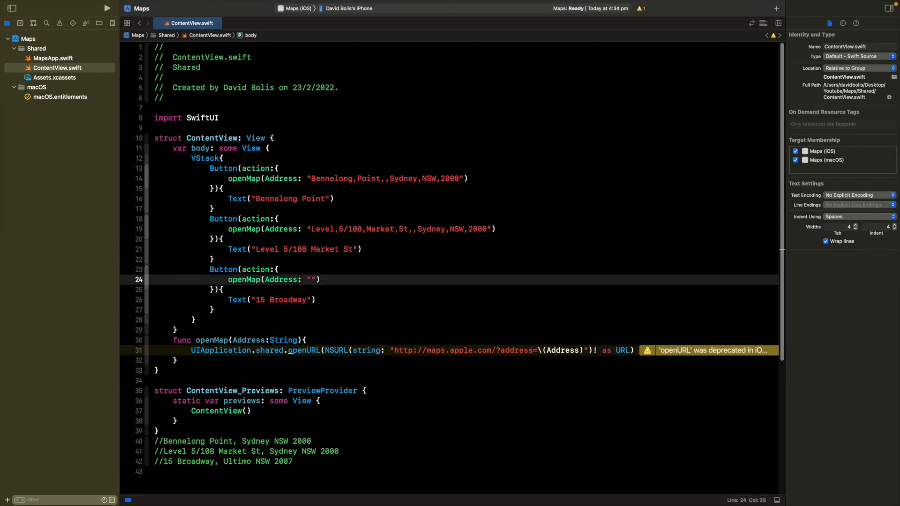
type("15 Broadway, Ultimo NSW 2007")
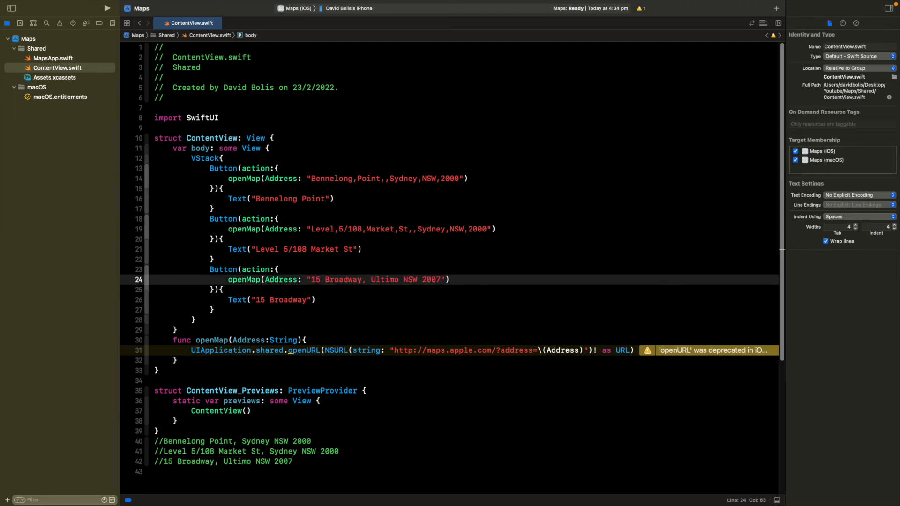
left_click(325, 279)
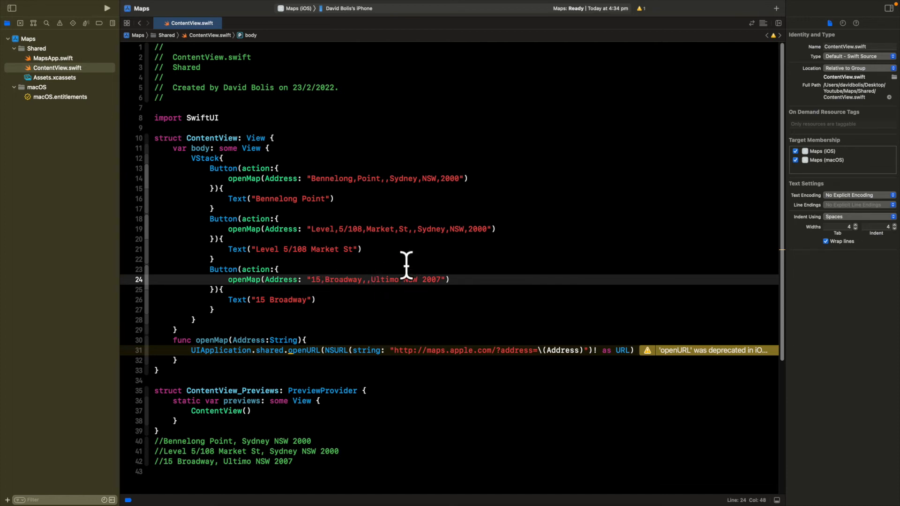
left_click(404, 279)
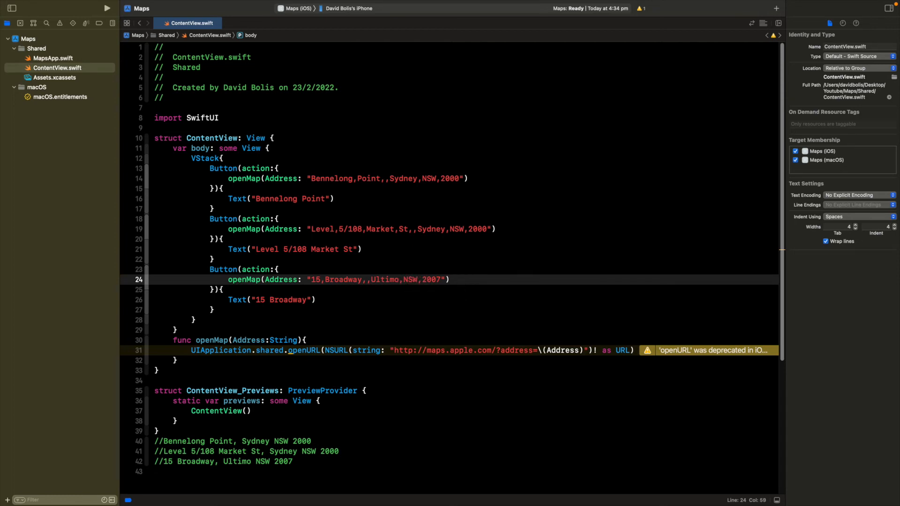
mouse_move(257, 59)
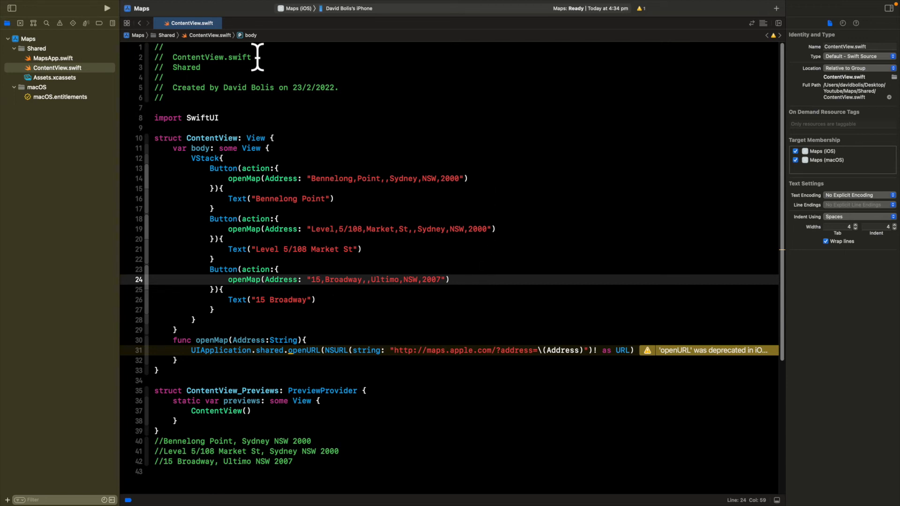
mouse_move(332, 16)
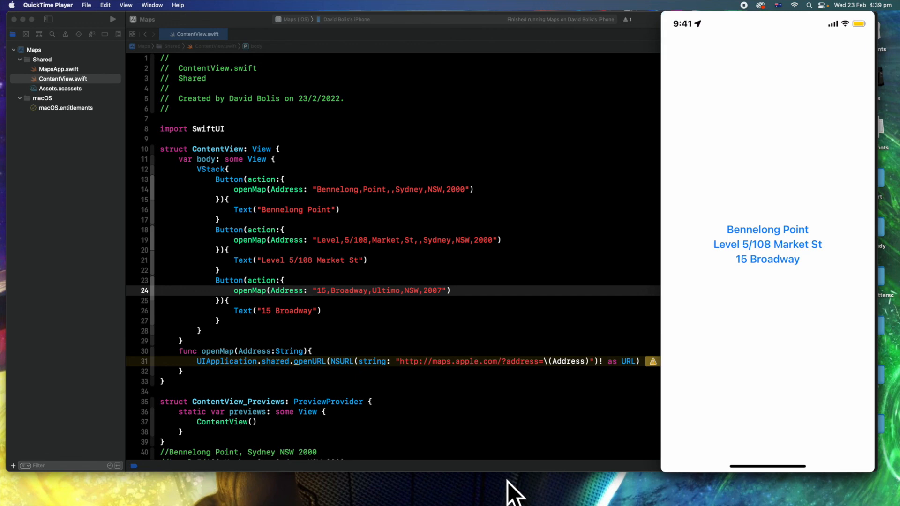
Step: Tap the 15 Broadway button on the mirrored iPhone to open Maps there
left_click(767, 259)
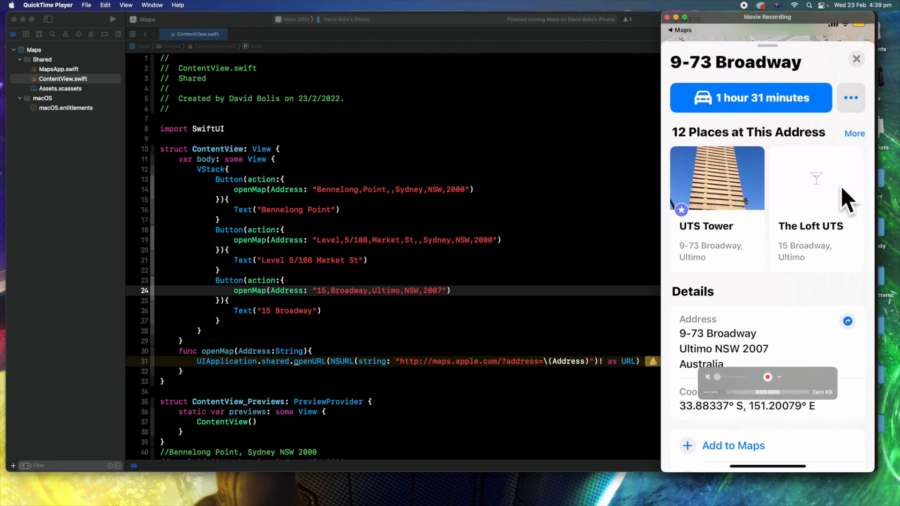
mouse_move(844, 192)
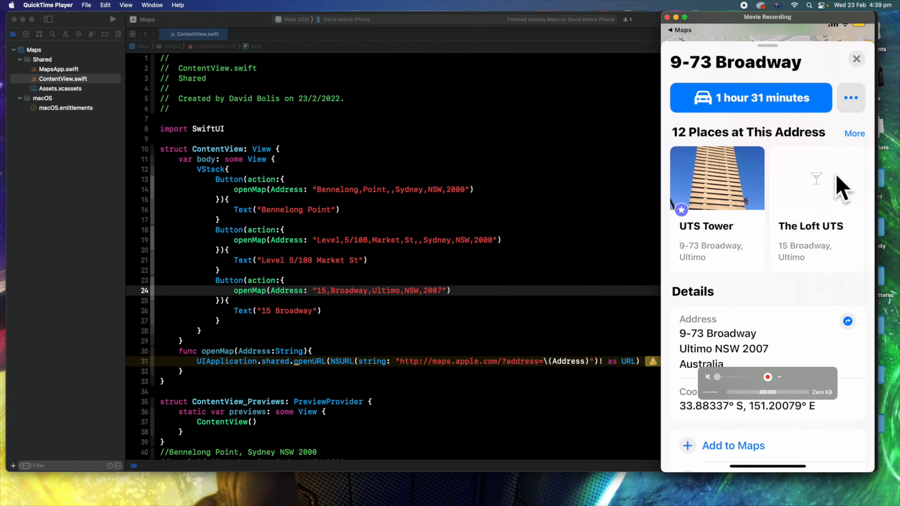
mouse_move(809, 258)
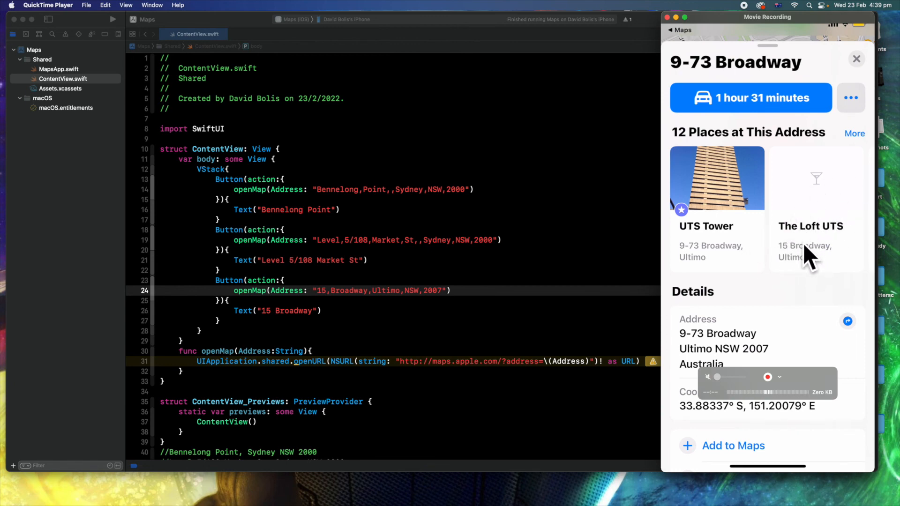
mouse_move(816, 282)
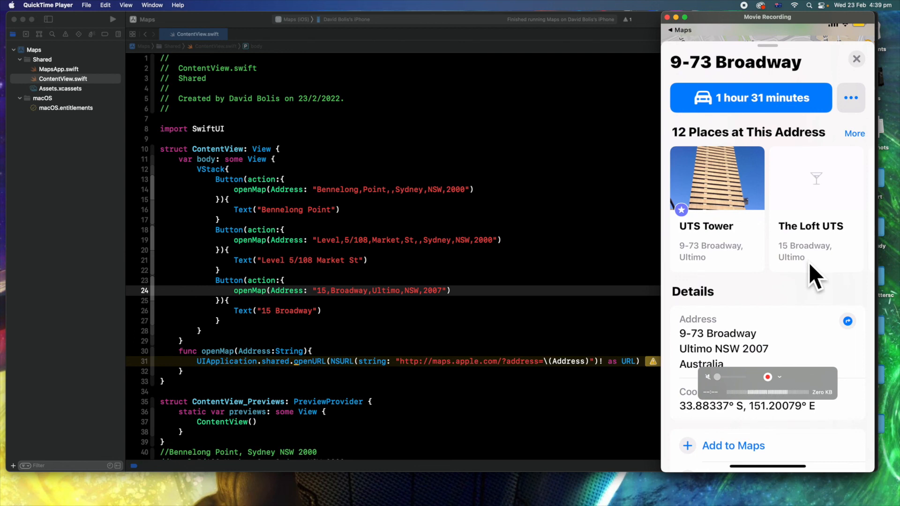